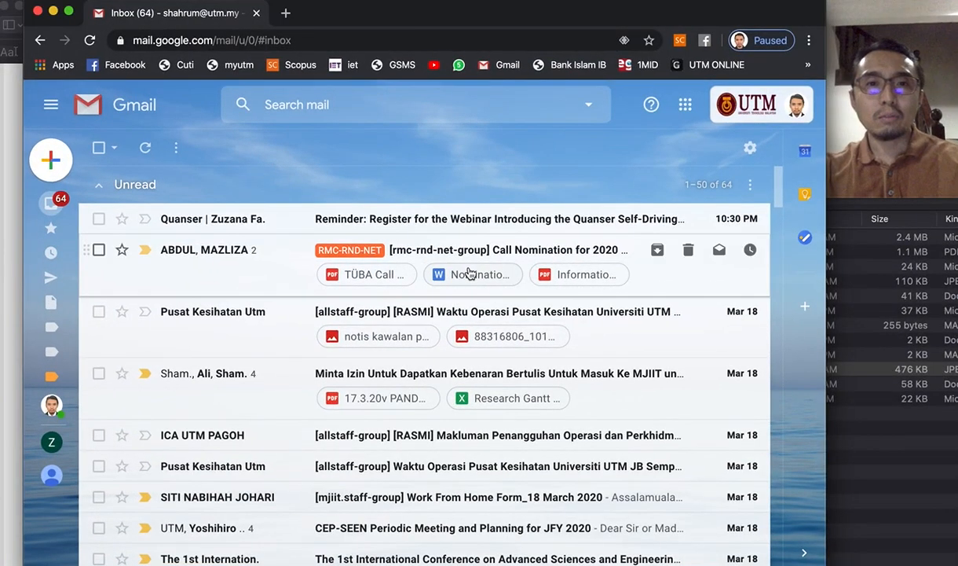
mouse_move(499, 179)
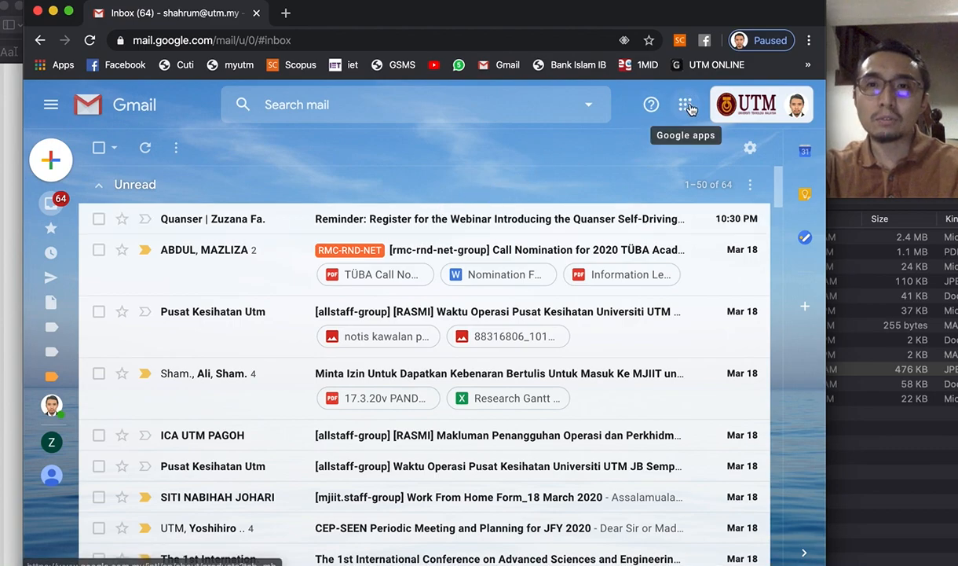
Step: Go to Drive from the Google apps launcher and open the Google colab files folder
click(691, 104)
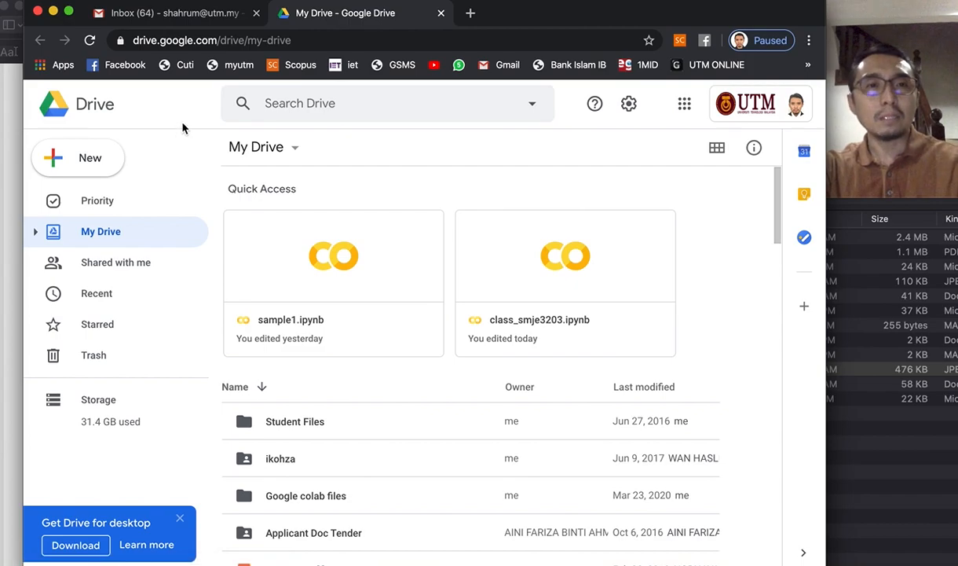
mouse_move(110, 116)
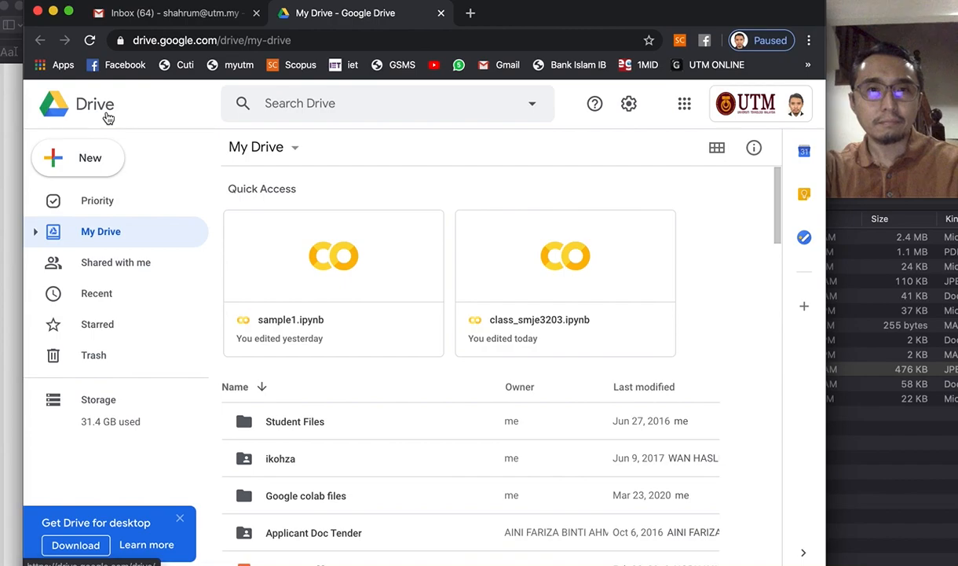
mouse_move(106, 234)
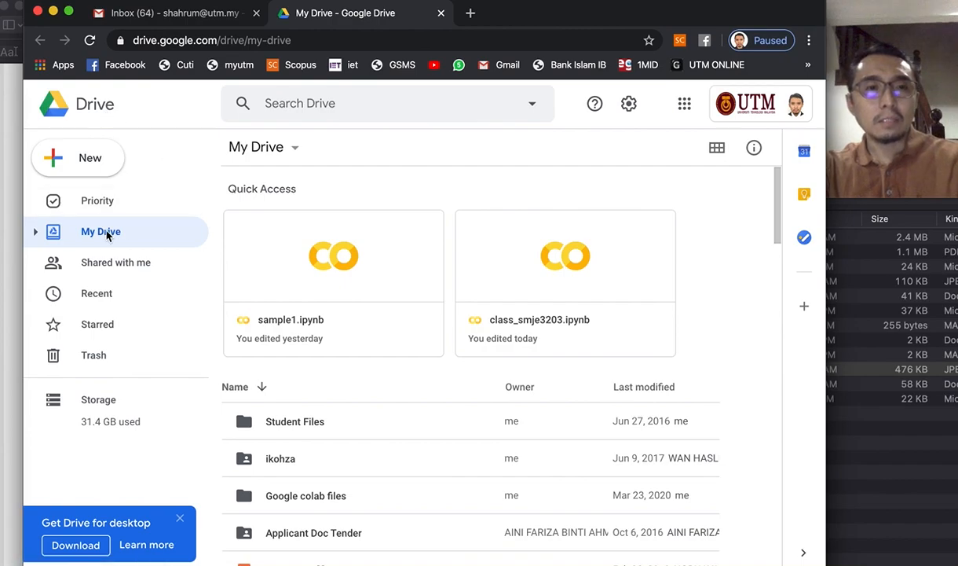
scroll(down, 3)
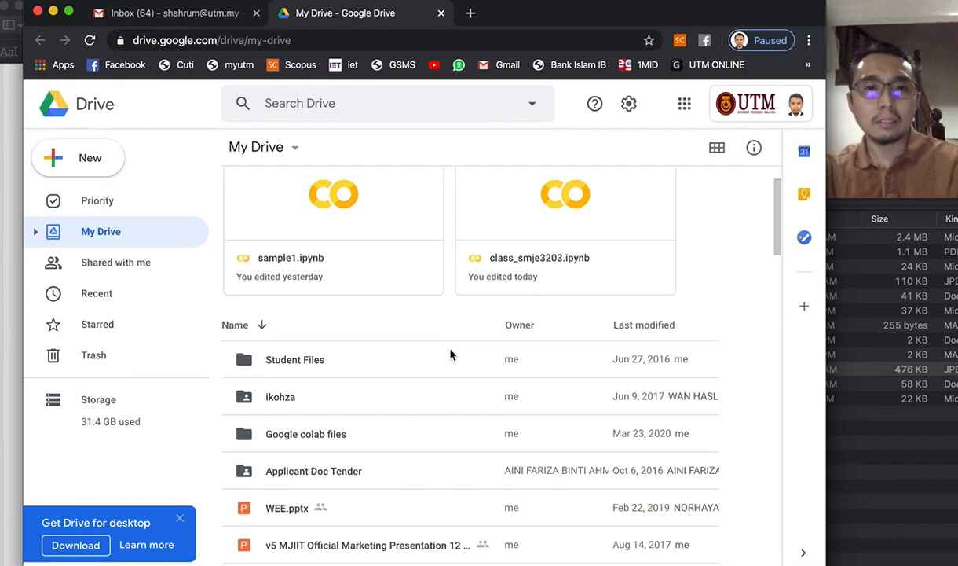
scroll(up, 3)
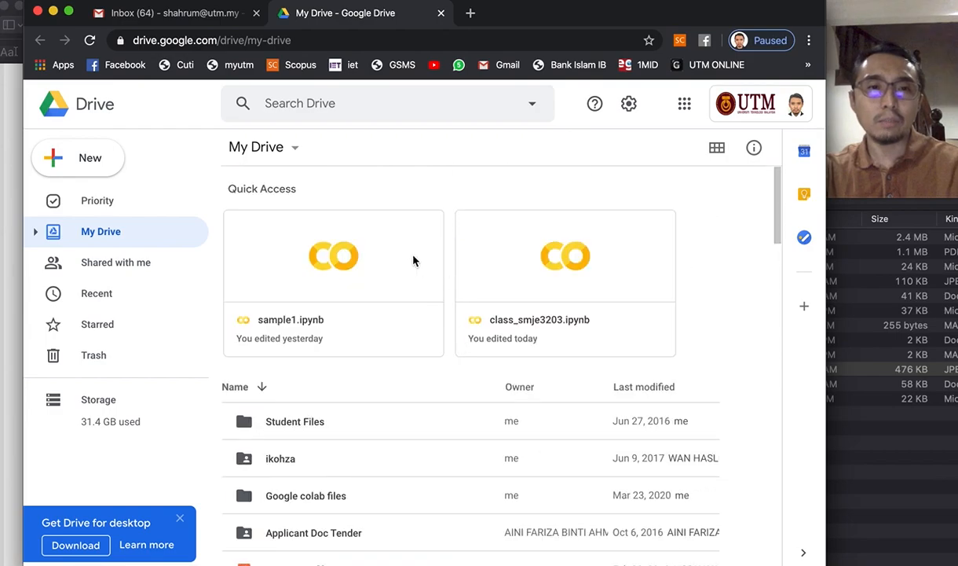
scroll(down, 3)
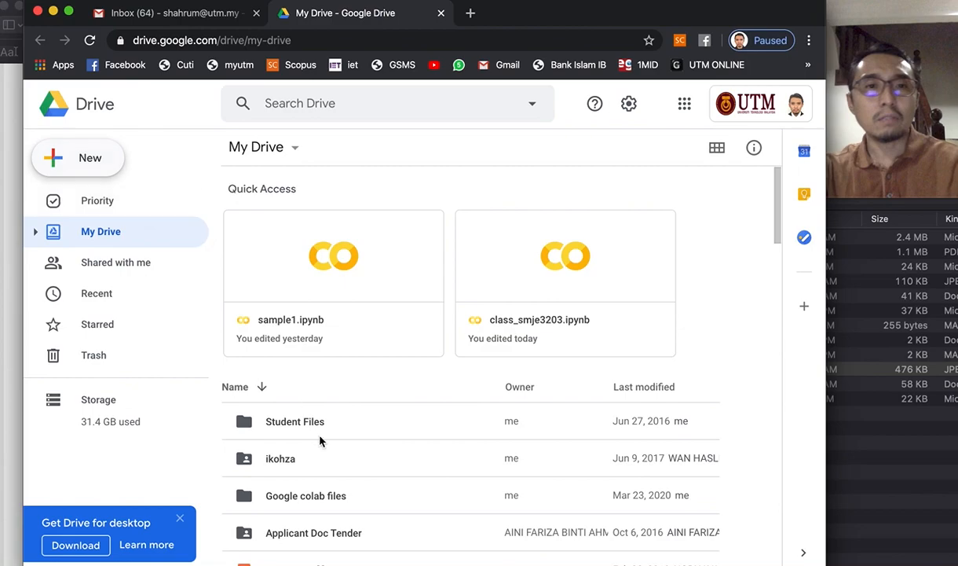
scroll(down, 3)
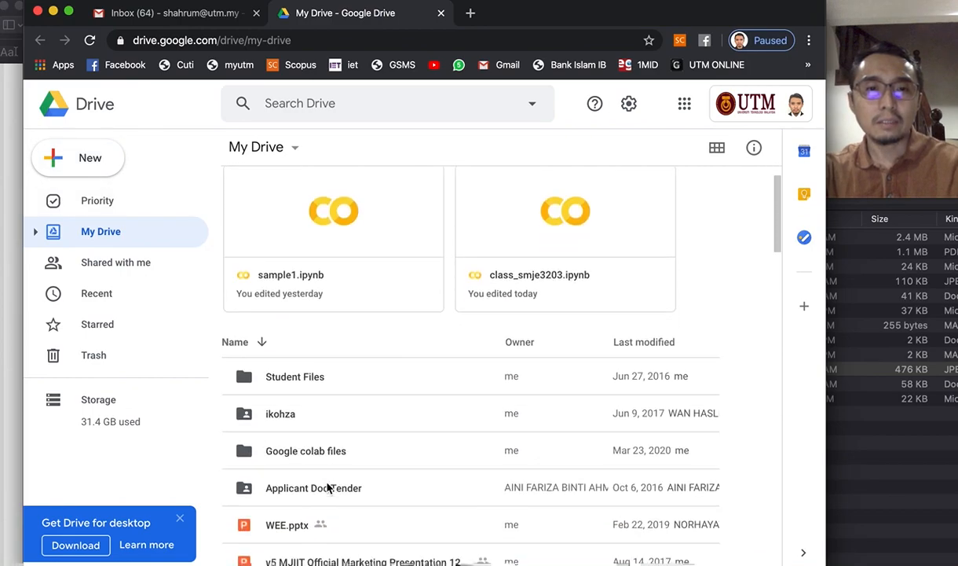
scroll(down, 3)
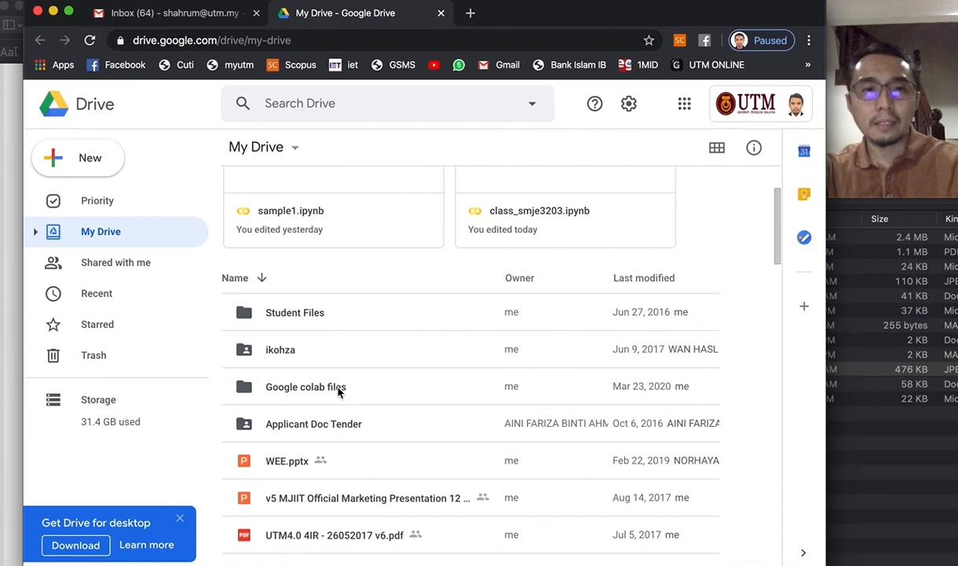
double_click(304, 387)
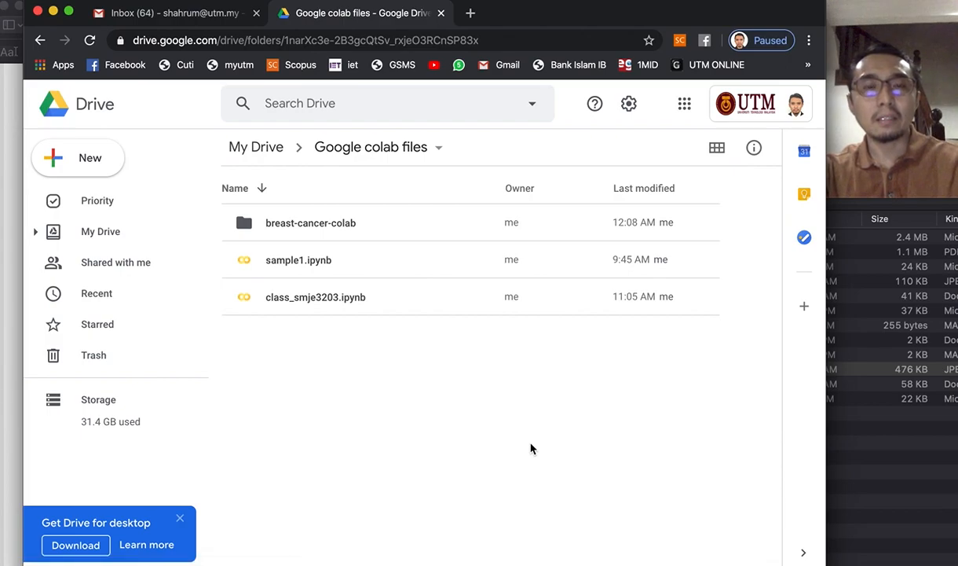
mouse_move(436, 371)
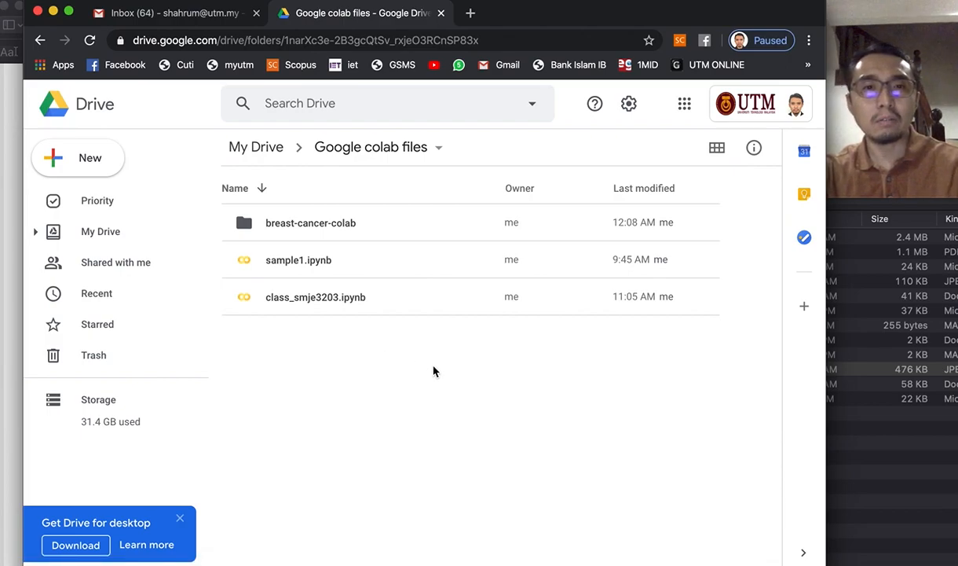
mouse_move(88, 165)
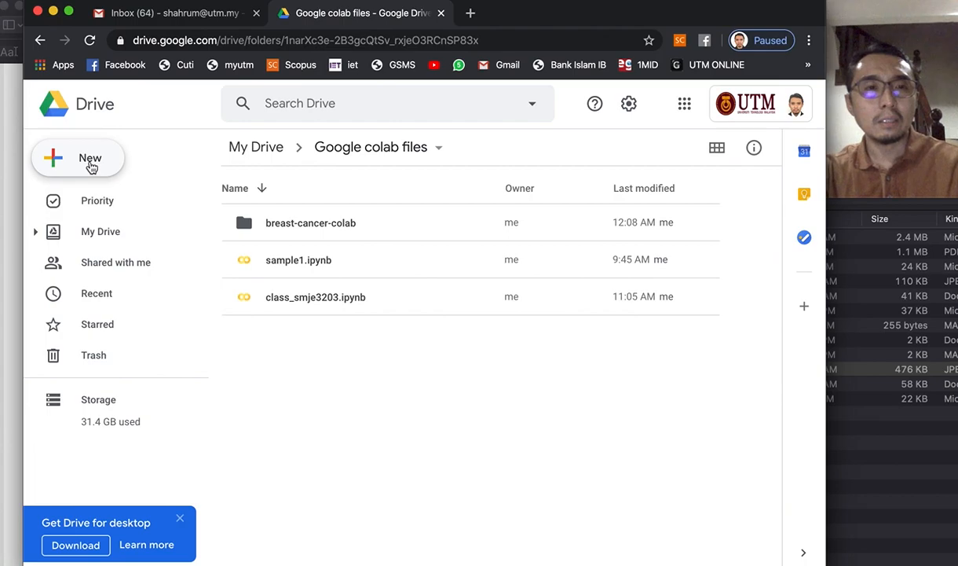
click(79, 157)
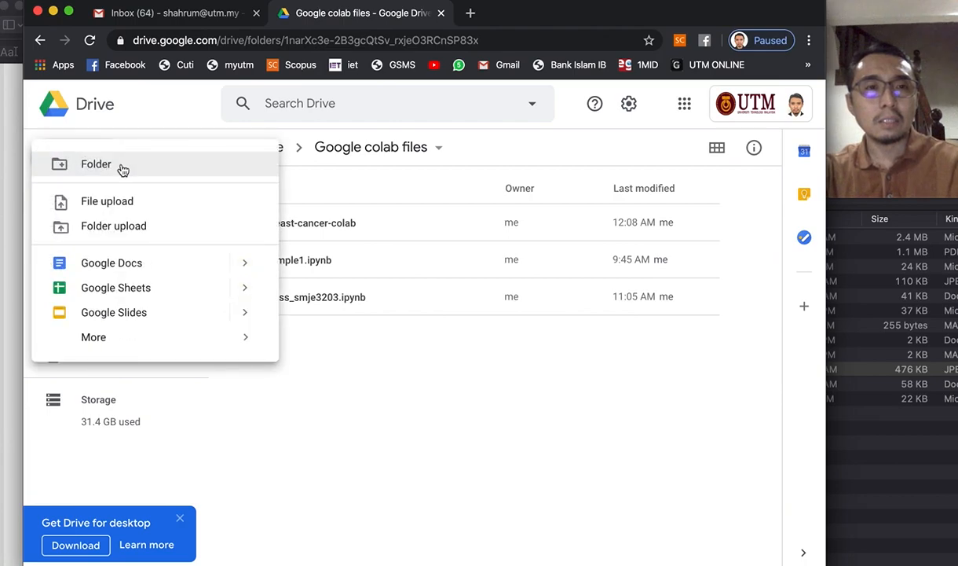
click(94, 336)
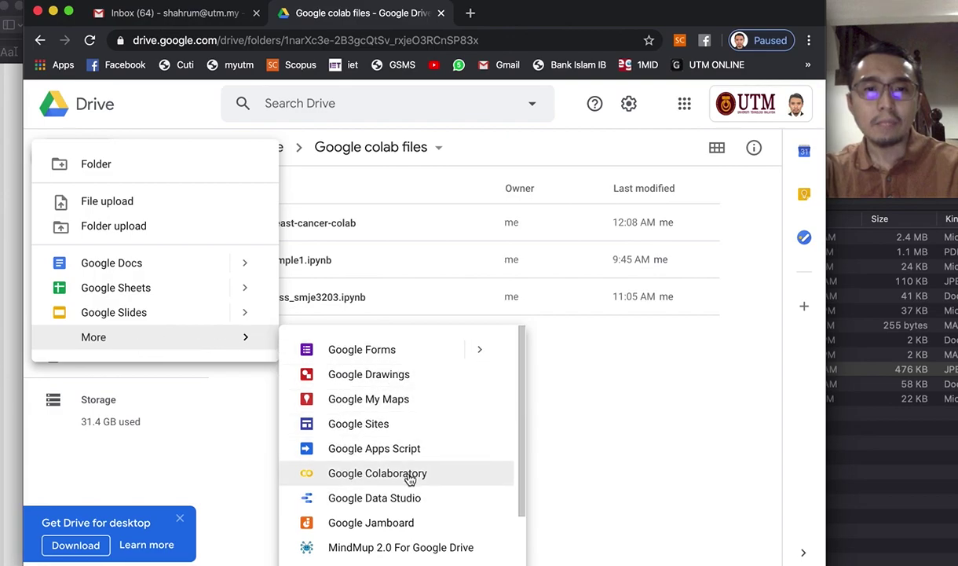
mouse_move(359, 478)
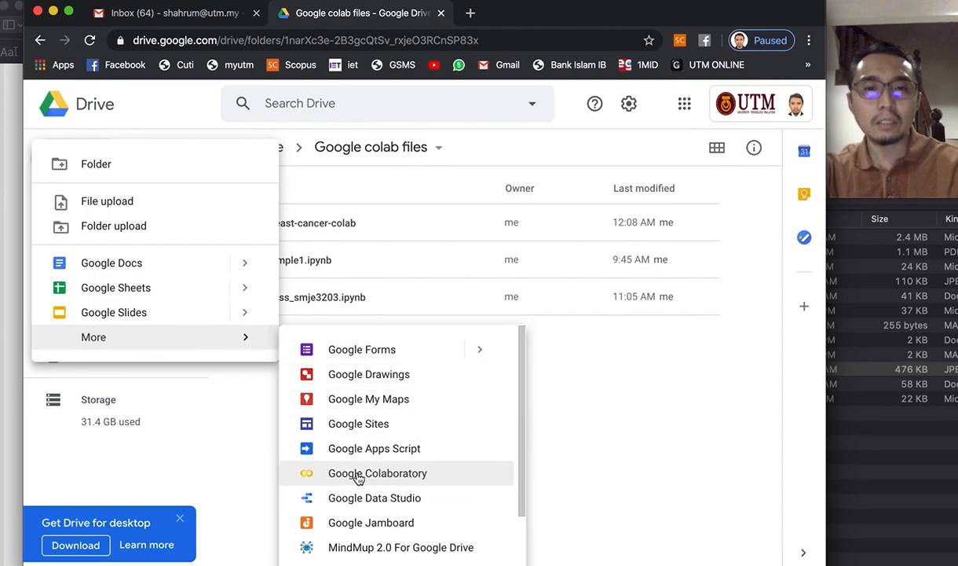
mouse_move(364, 481)
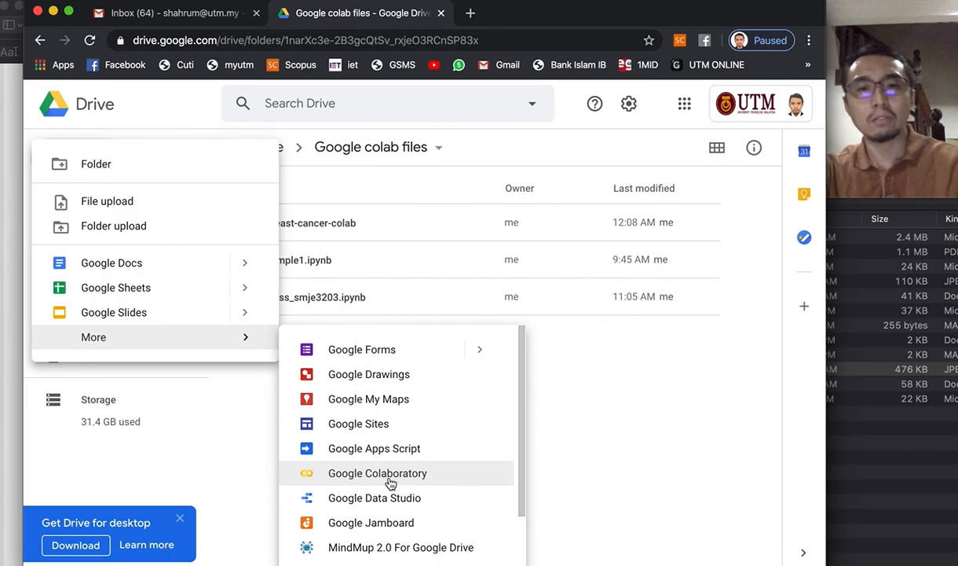
scroll(down, 3)
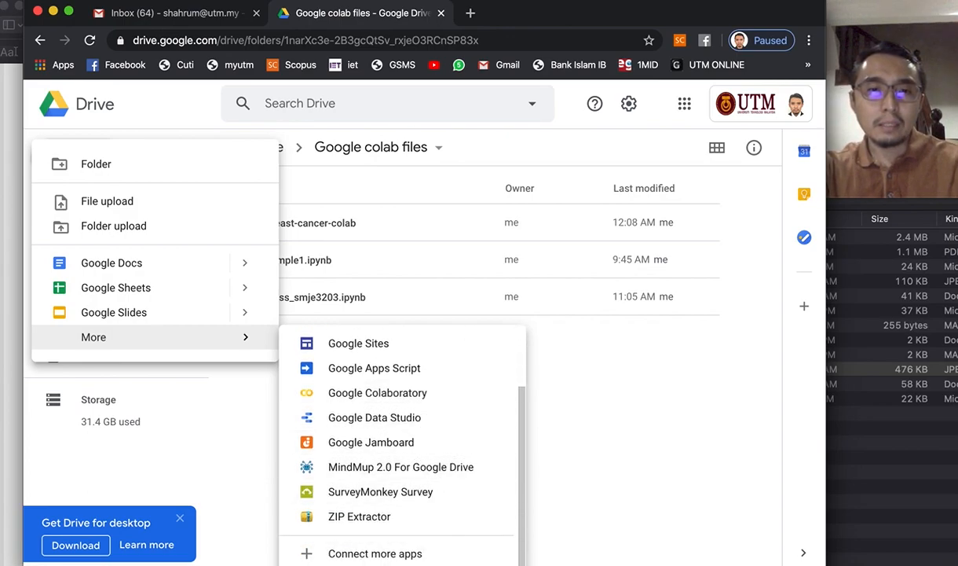
click(377, 393)
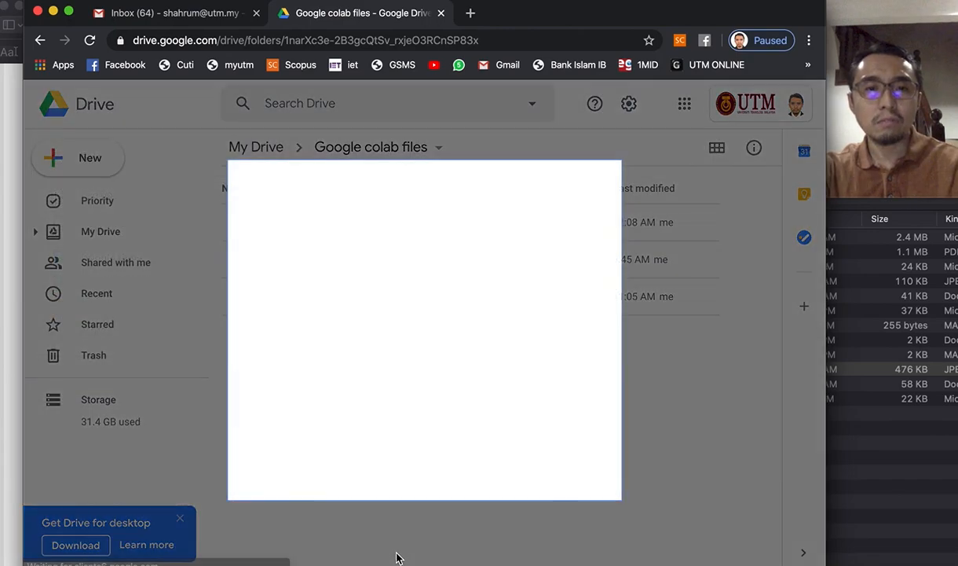
mouse_move(362, 343)
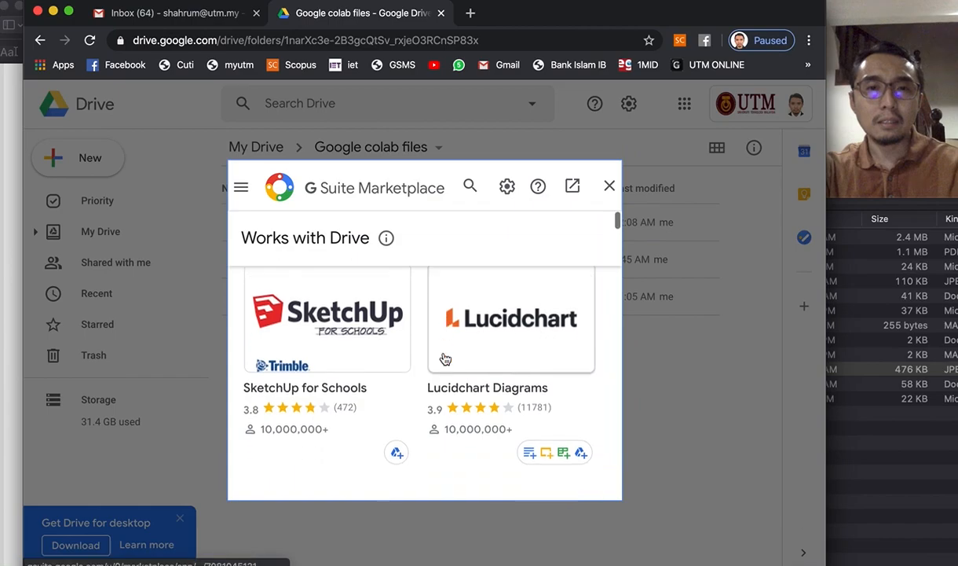
scroll(down, 3)
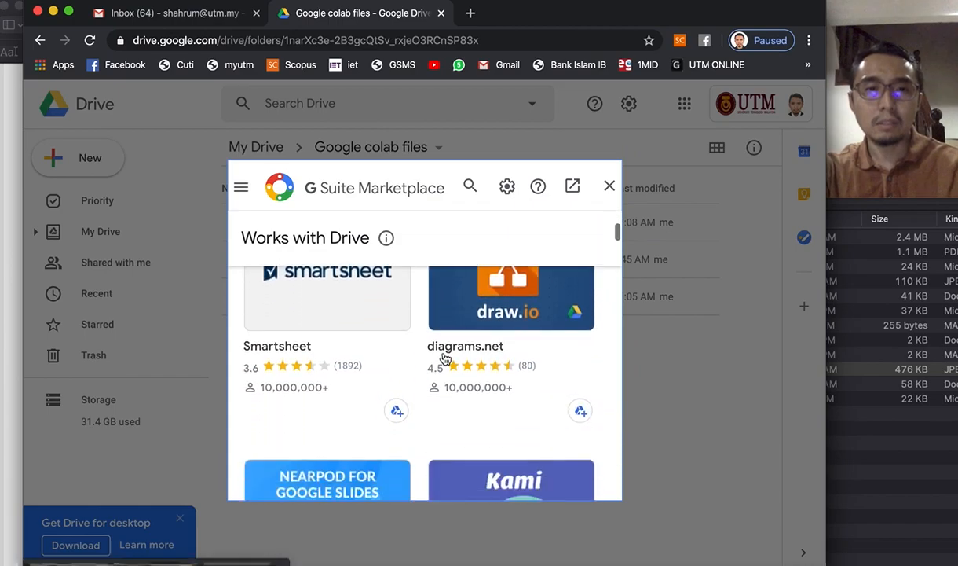
scroll(down, 3)
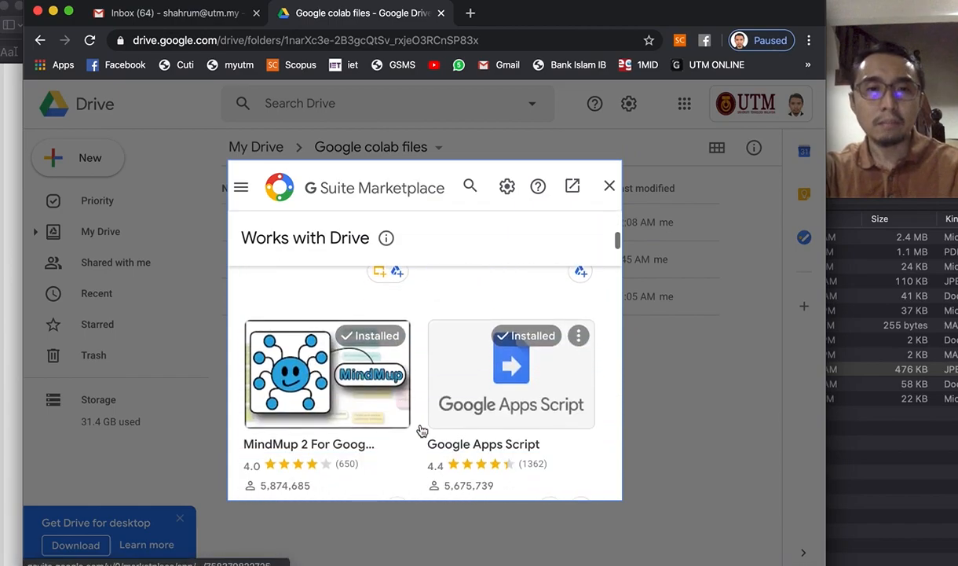
scroll(down, 3)
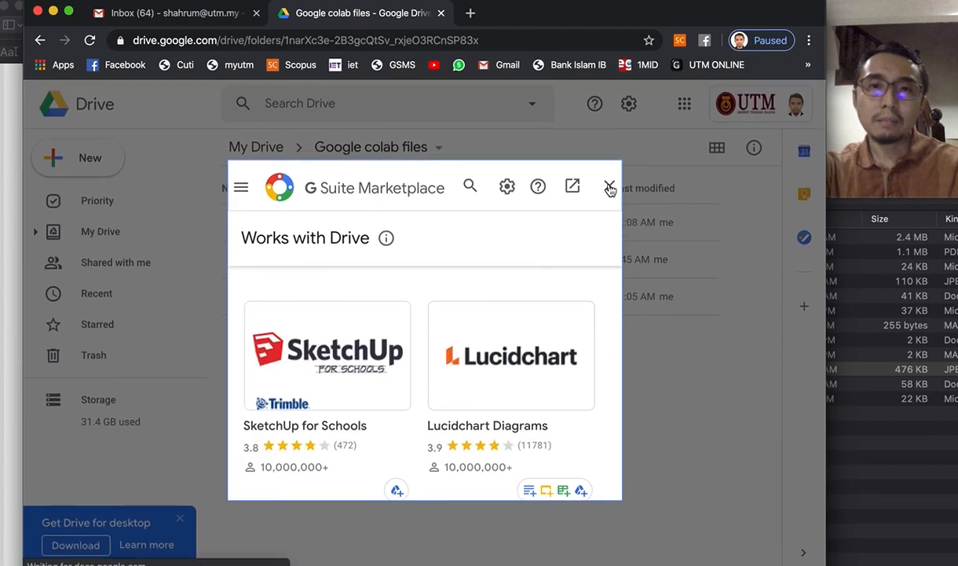
click(610, 187)
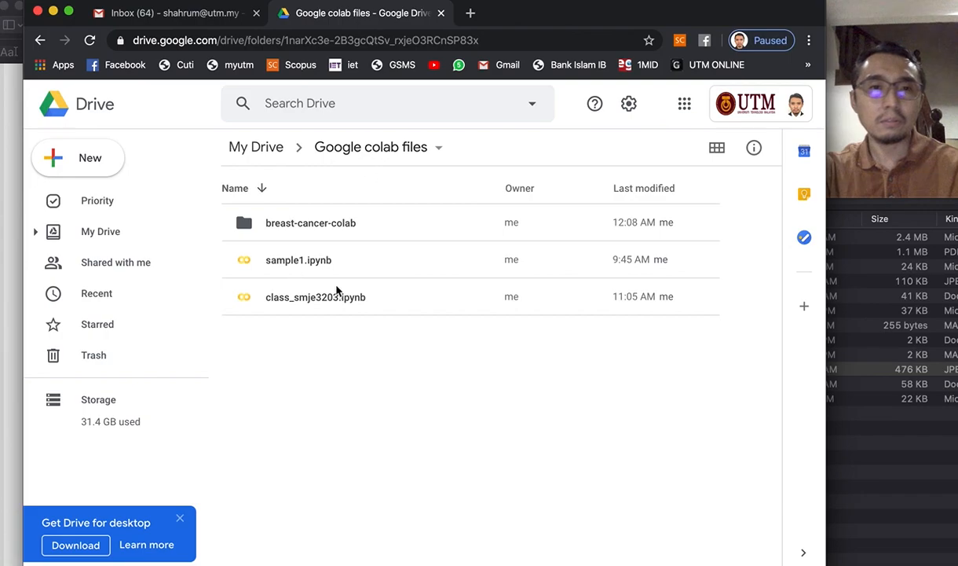
mouse_move(71, 157)
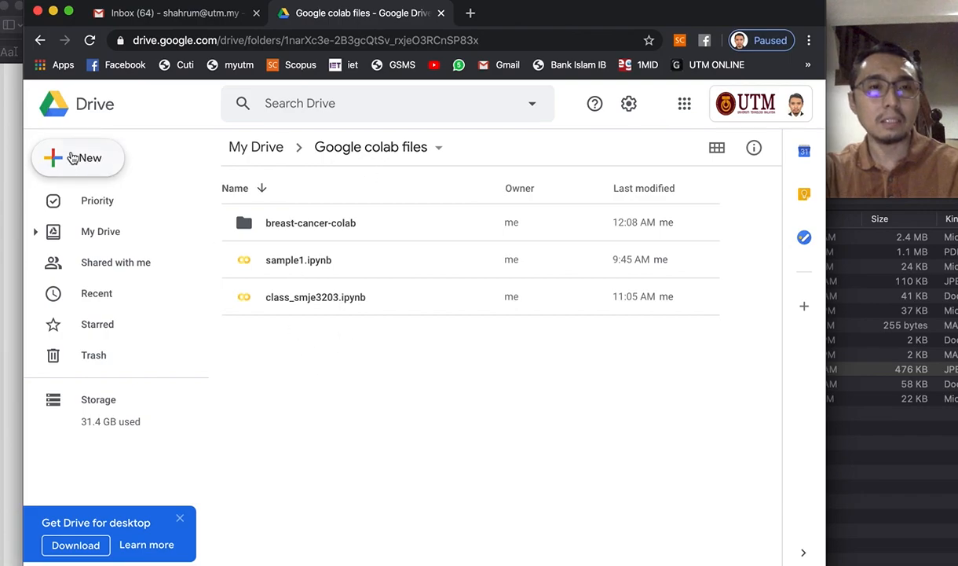
Step: Create a new Colab notebook and rename it example1, leaving the empty code cell active
click(79, 157)
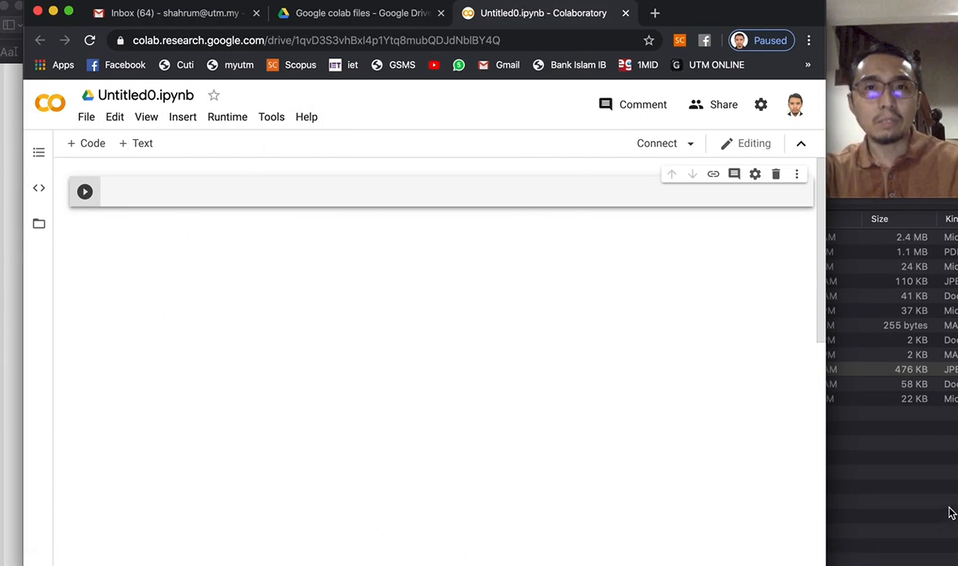
mouse_move(735, 173)
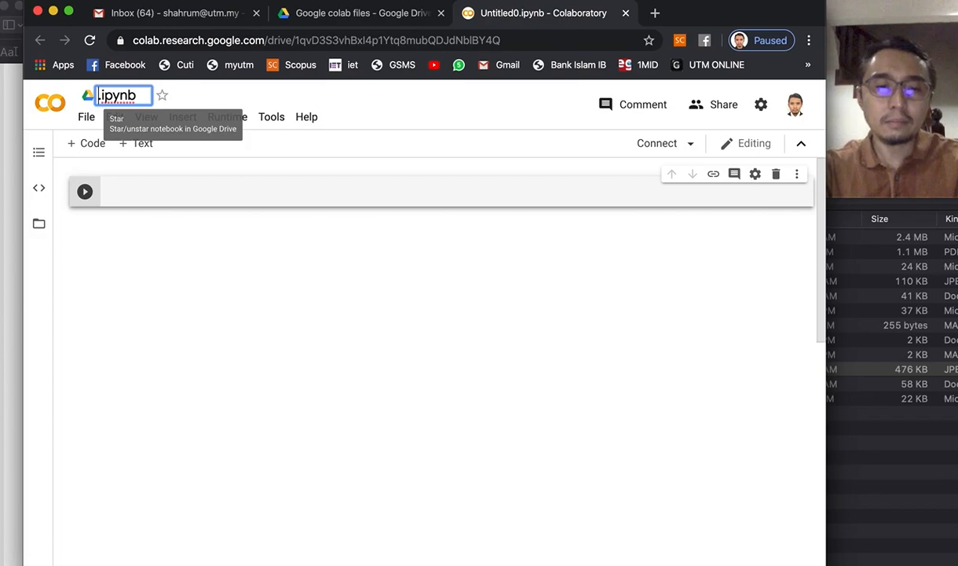
text(exa mpl)
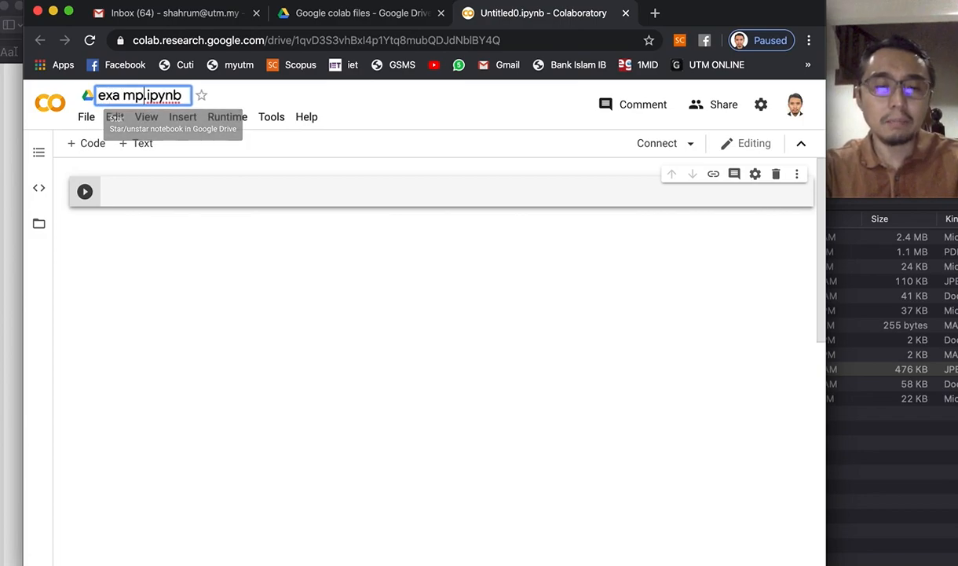
text(mple1)
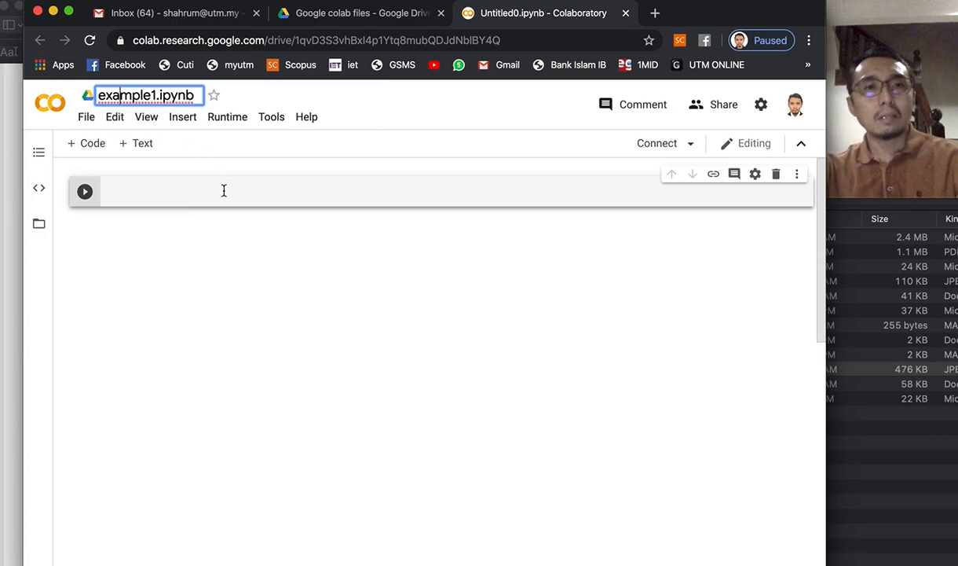
click(229, 198)
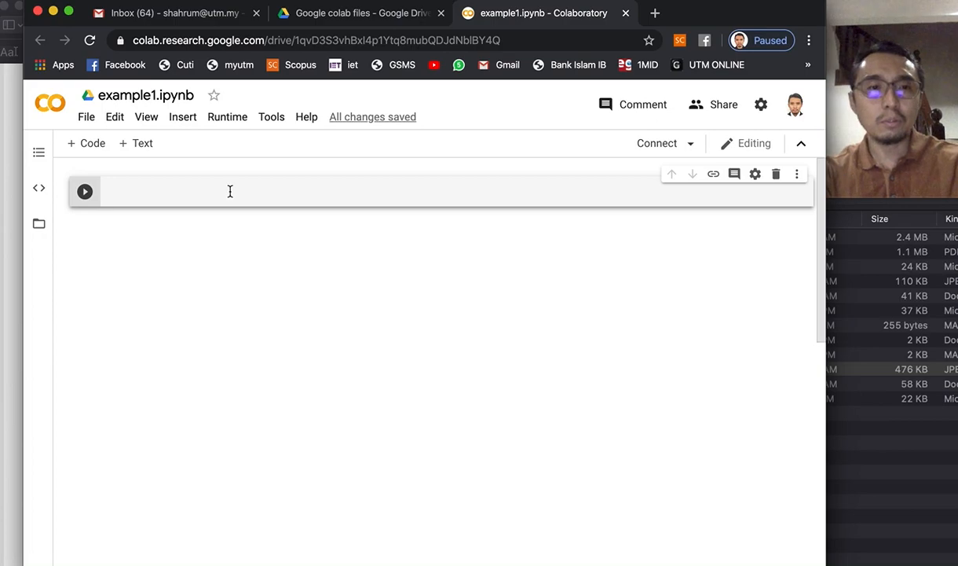
Step: Evaluate 1+7 in the first code cell, connecting the runtime and getting 8
text(1)
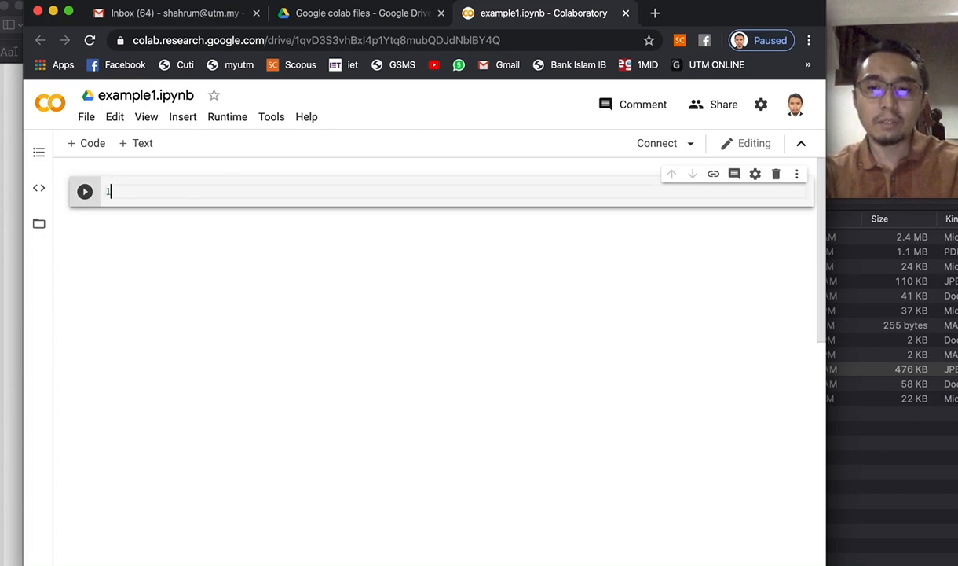
text(+7)
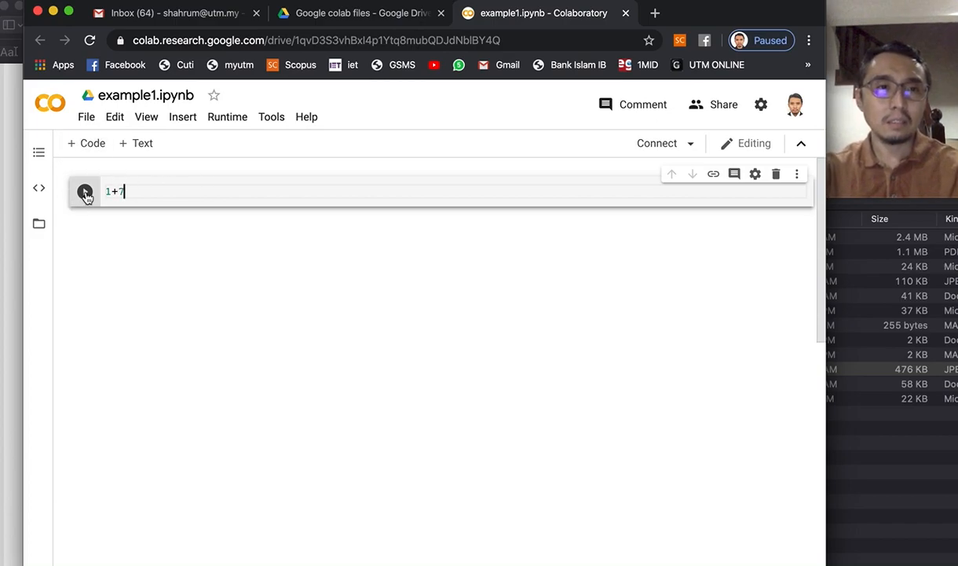
click(85, 192)
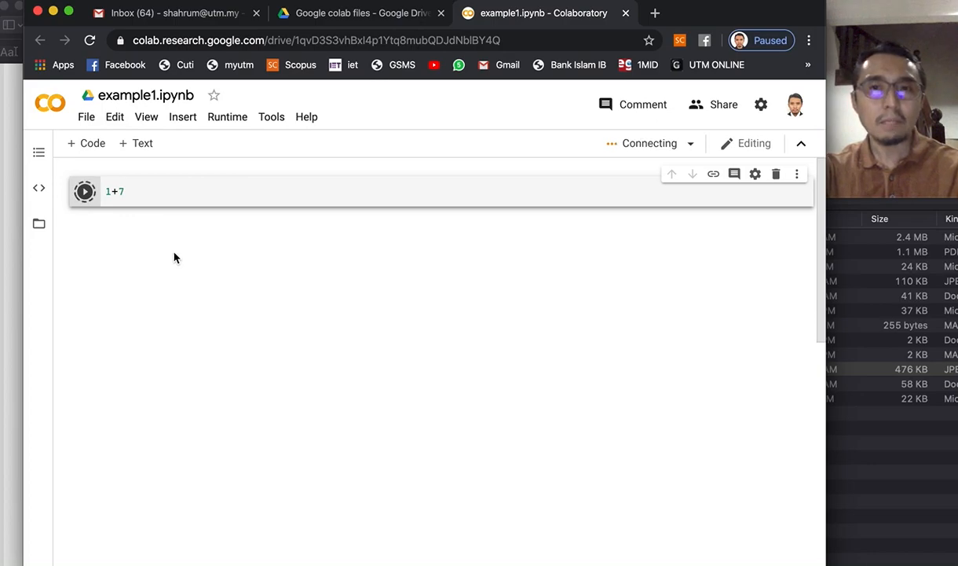
mouse_move(79, 268)
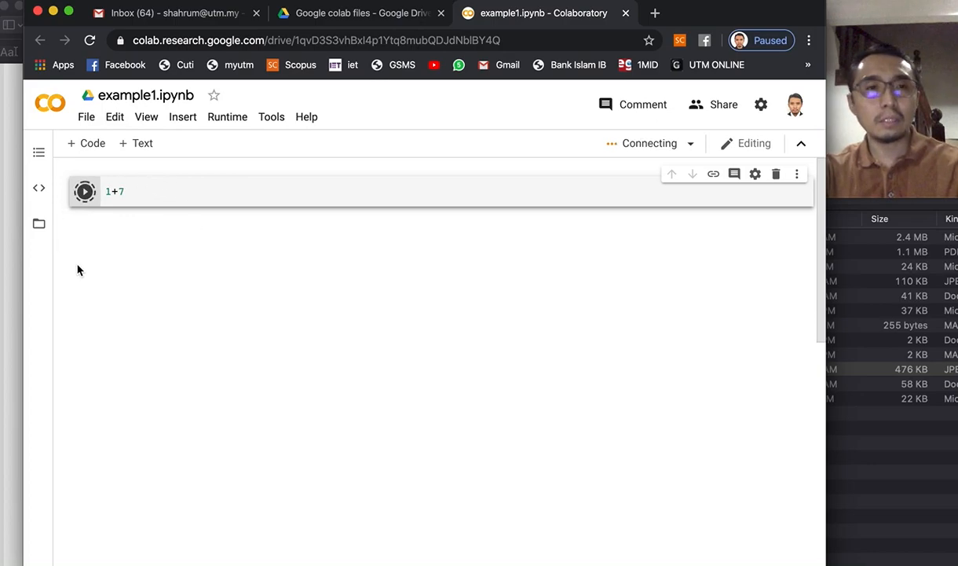
mouse_move(145, 208)
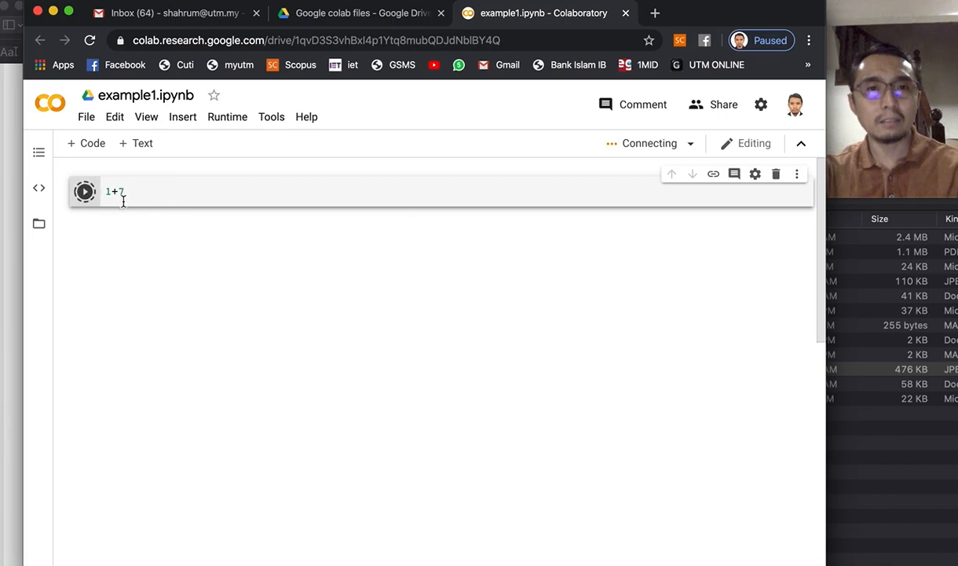
click(85, 191)
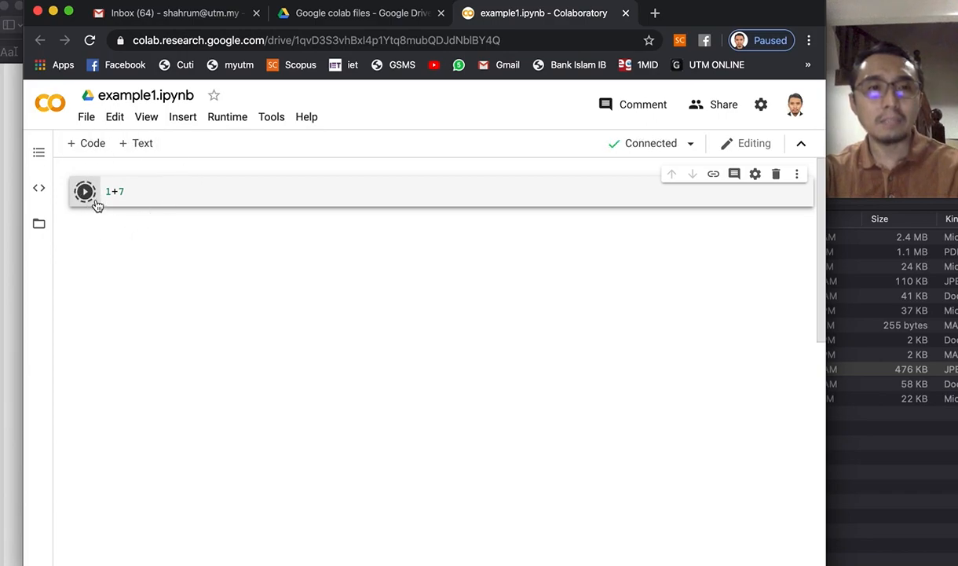
click(85, 192)
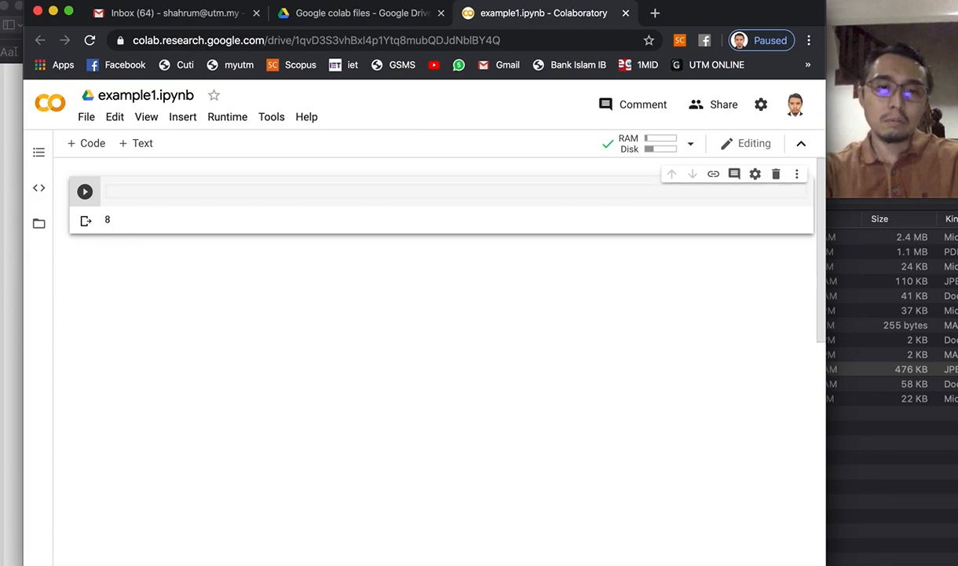
Step: Change the first cell to 5+6 and run it to get 11
text(5+6)
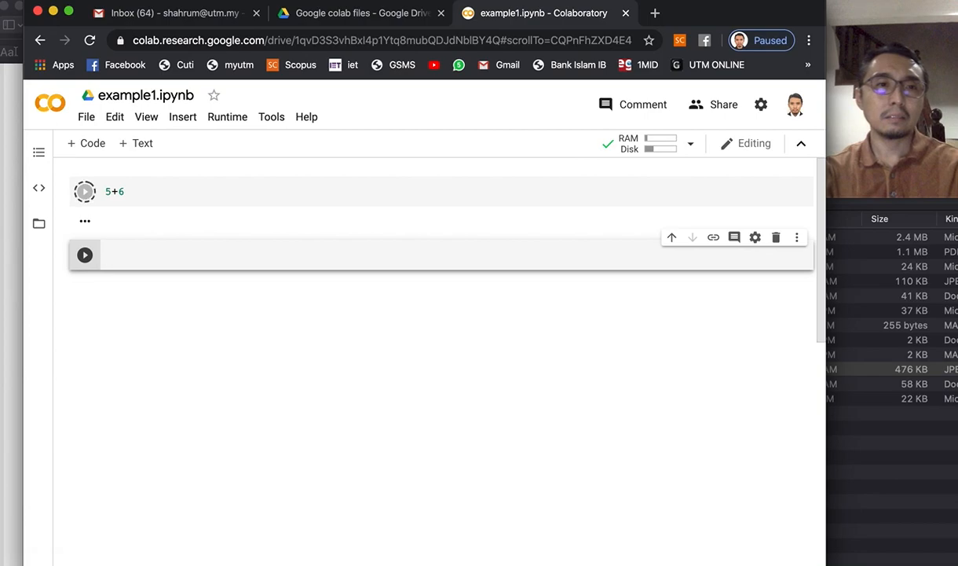
click(84, 192)
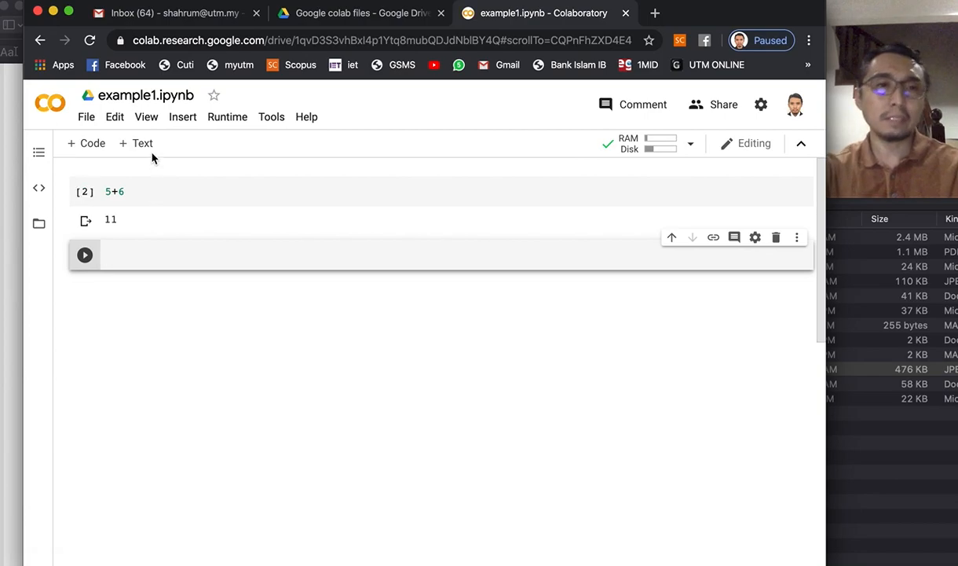
mouse_move(144, 229)
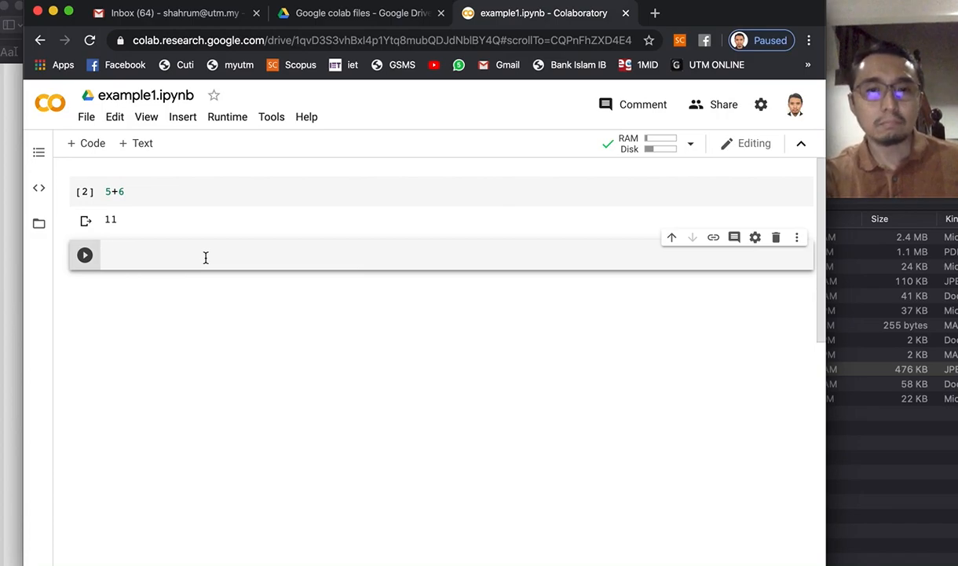
Step: Add a second code cell with print("Hello world!") and run it to show the output
text(print(")
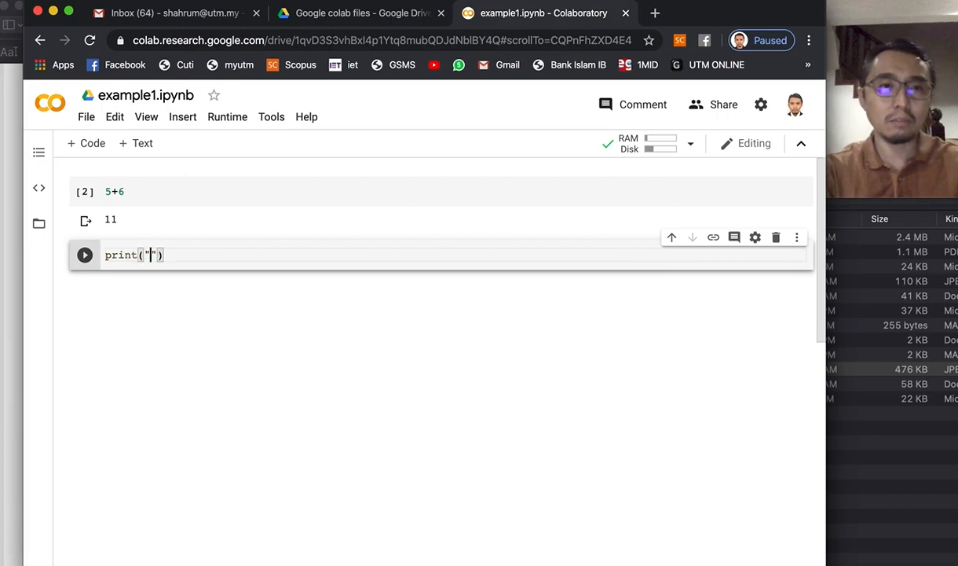
text(Hello)
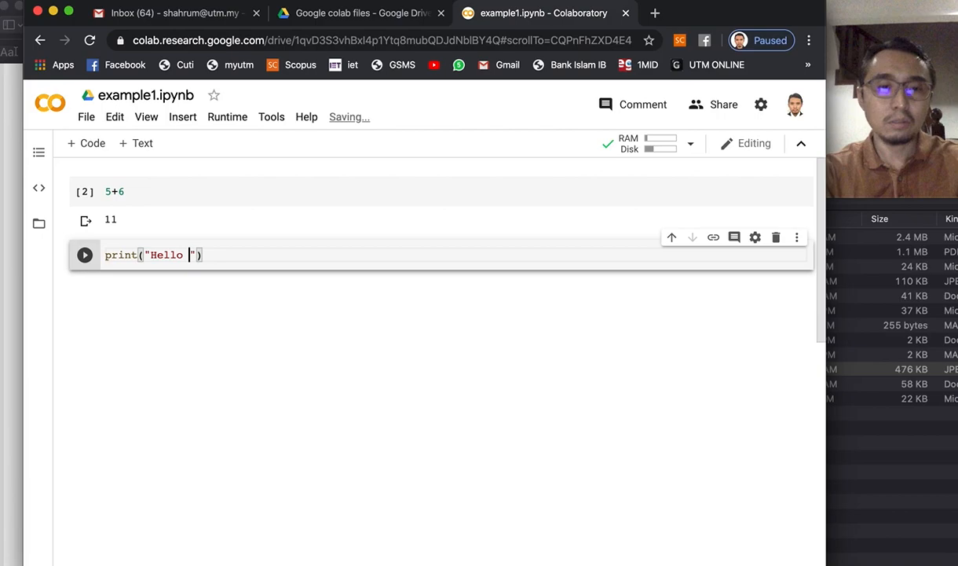
text(world!)
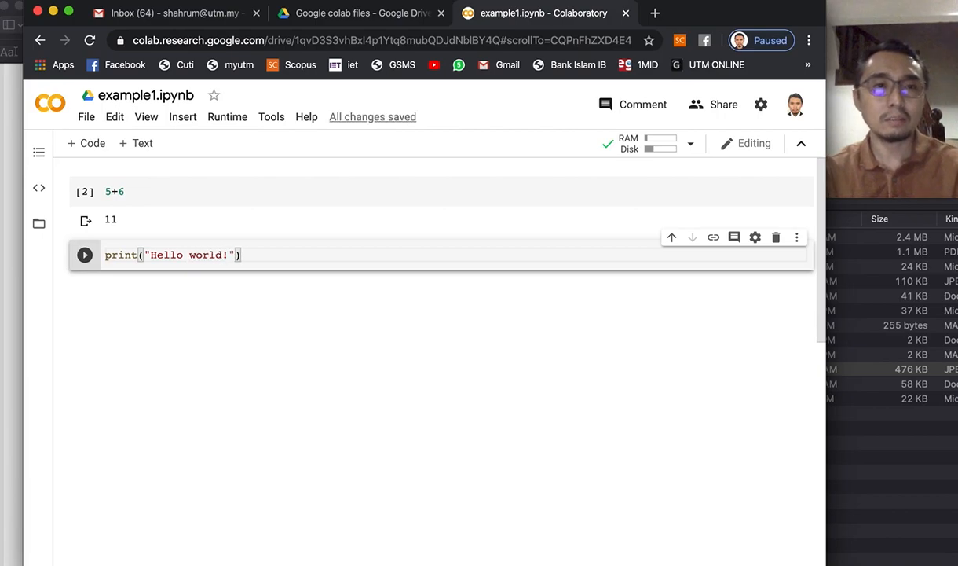
click(83, 254)
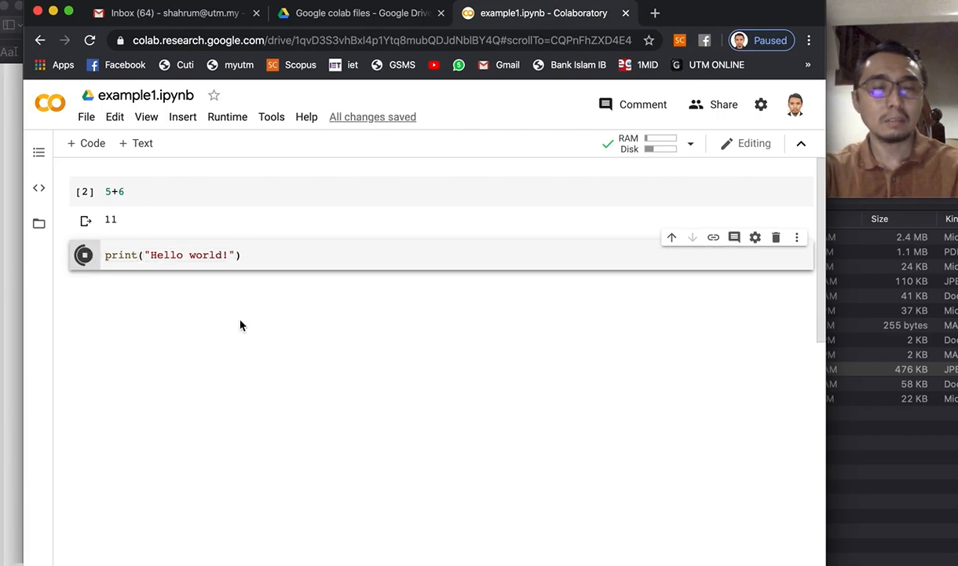
click(85, 254)
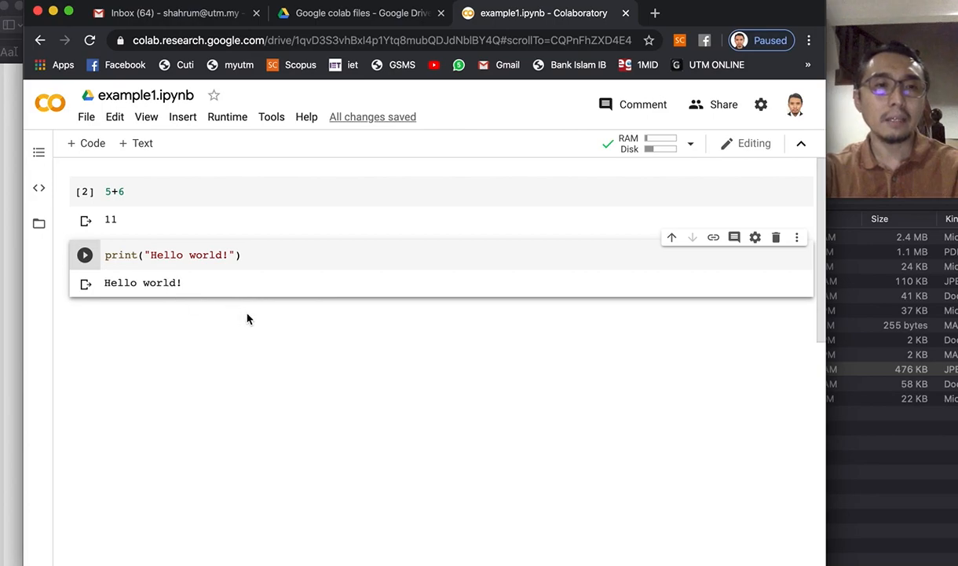
mouse_move(271, 290)
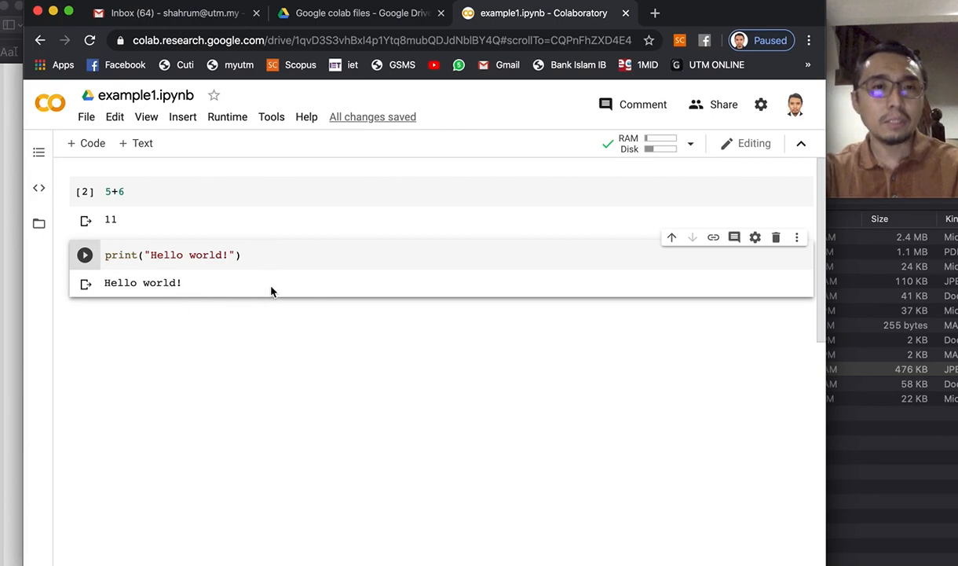
mouse_move(220, 311)
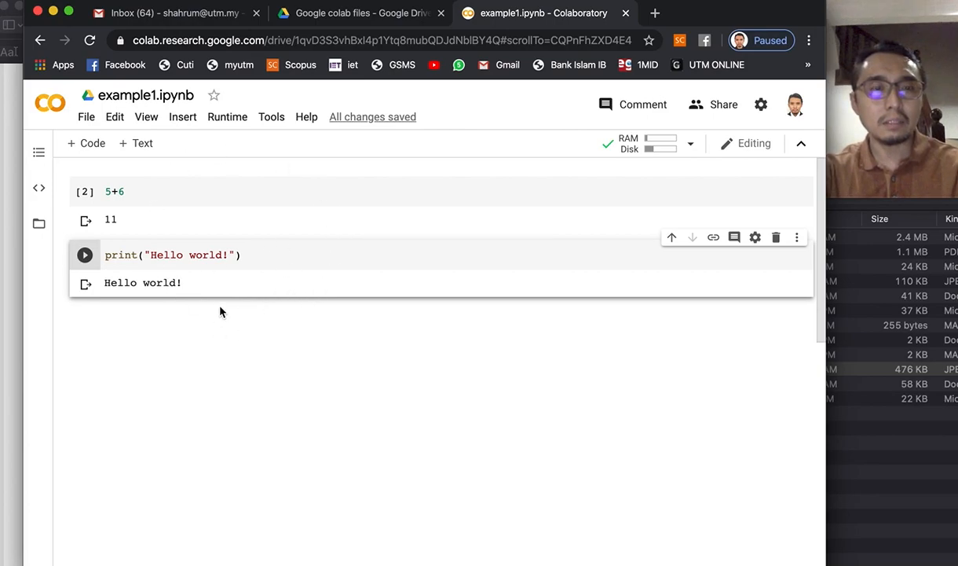
mouse_move(159, 143)
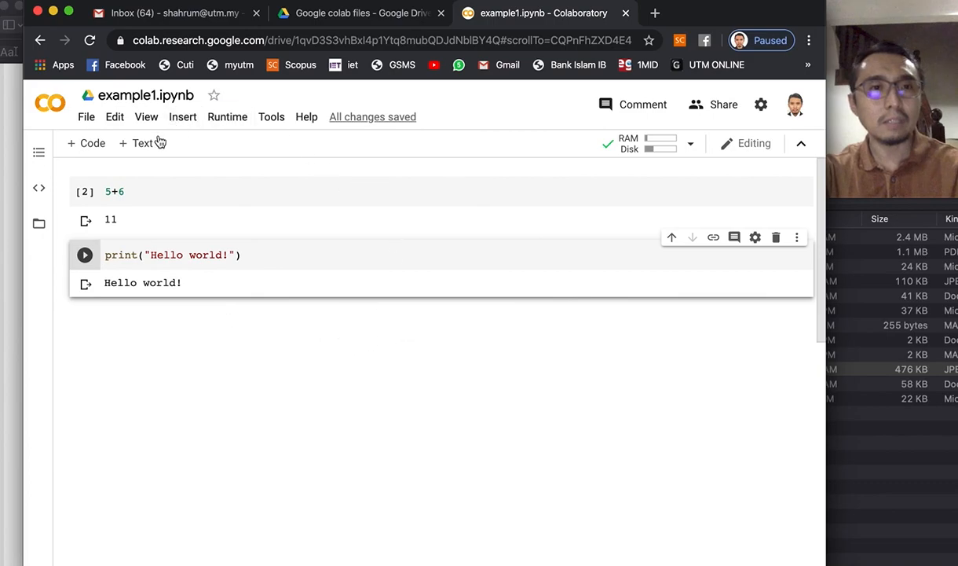
Step: Add a text cell reading 'This is my first program in Python' and make it bold
click(141, 143)
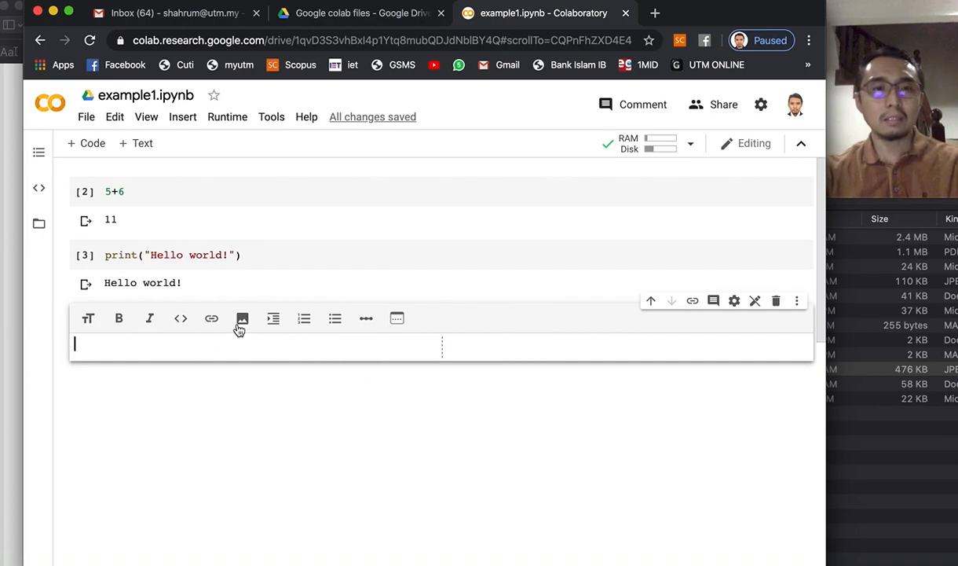
mouse_move(239, 358)
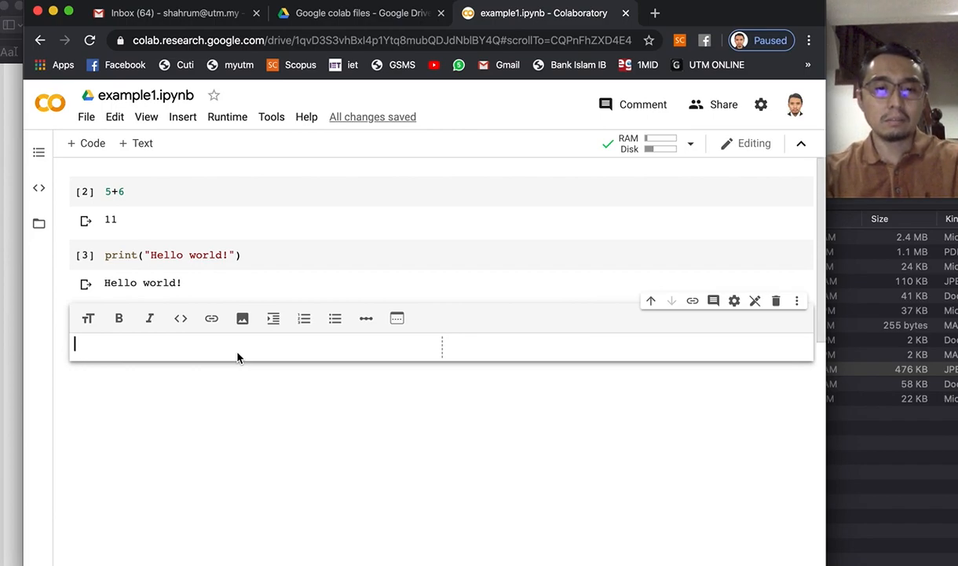
text(This is)
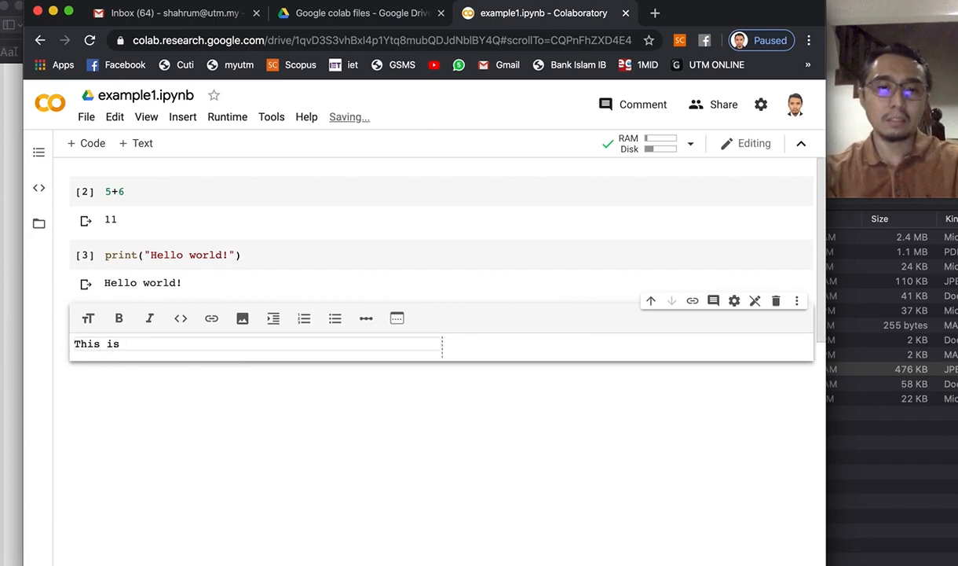
text(my first program in)
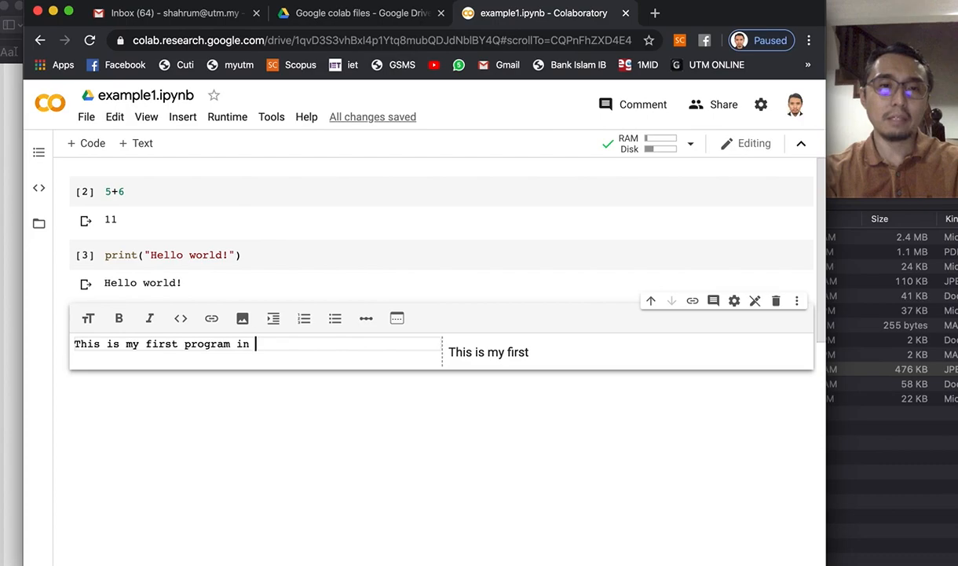
text(Pyt)
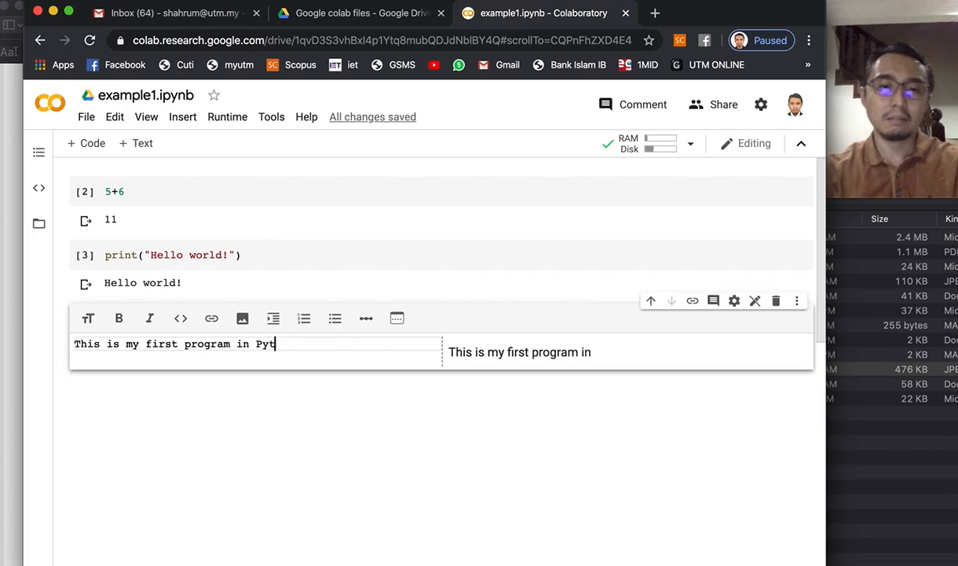
text(hon)
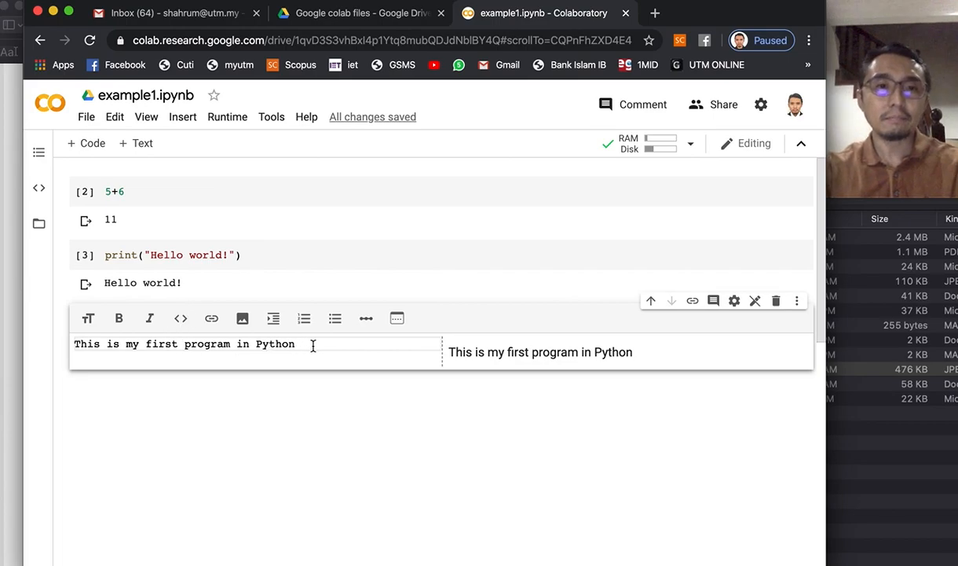
click(119, 317)
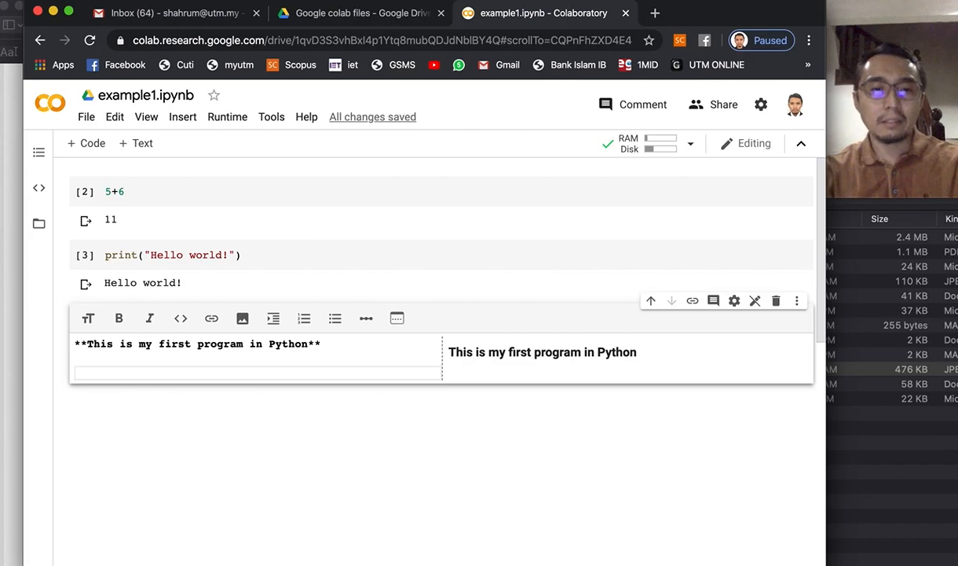
Step: Start the LaTeX block with $$ w_{new}=w_{old}- for the weight-update formula
text($$)
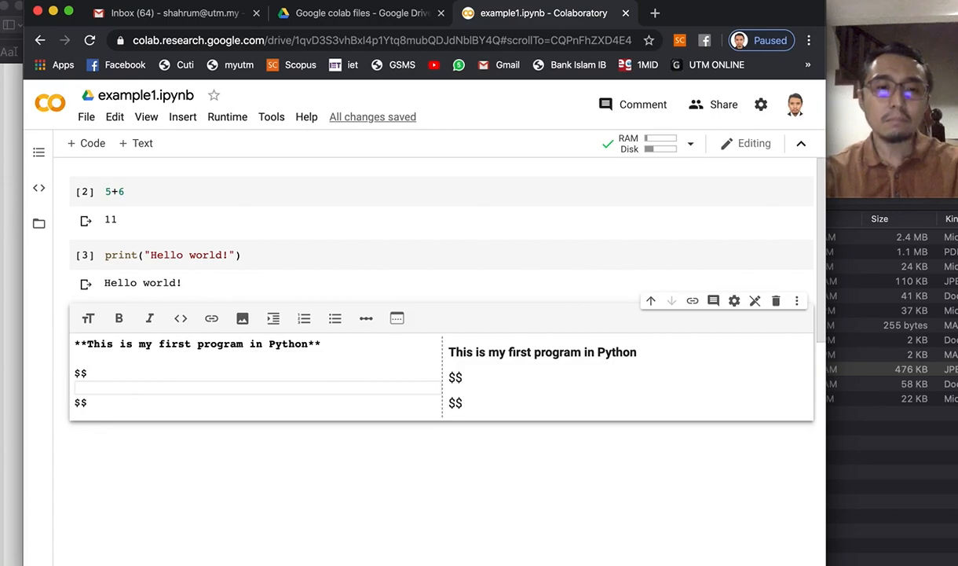
text(w_)
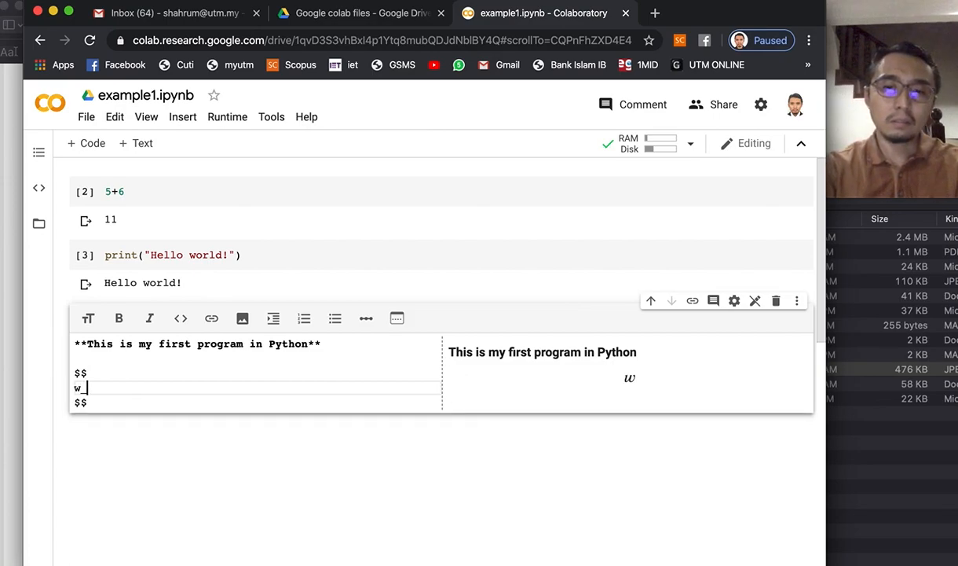
text(new)
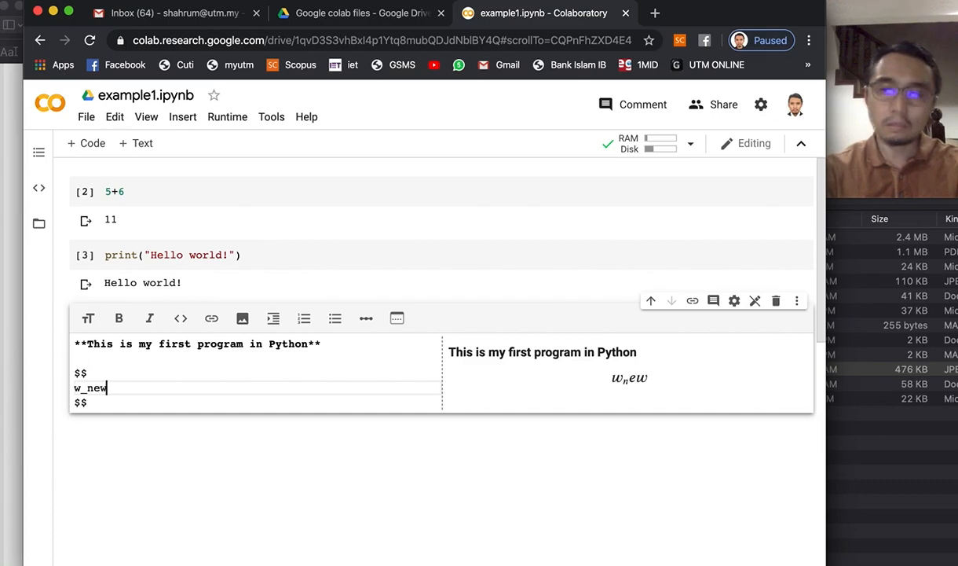
text(})
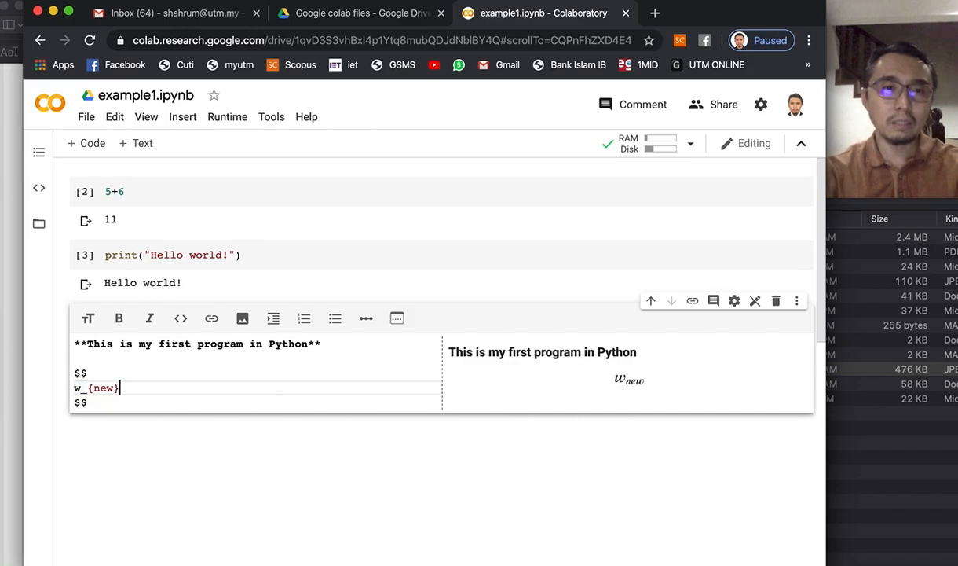
text(=)
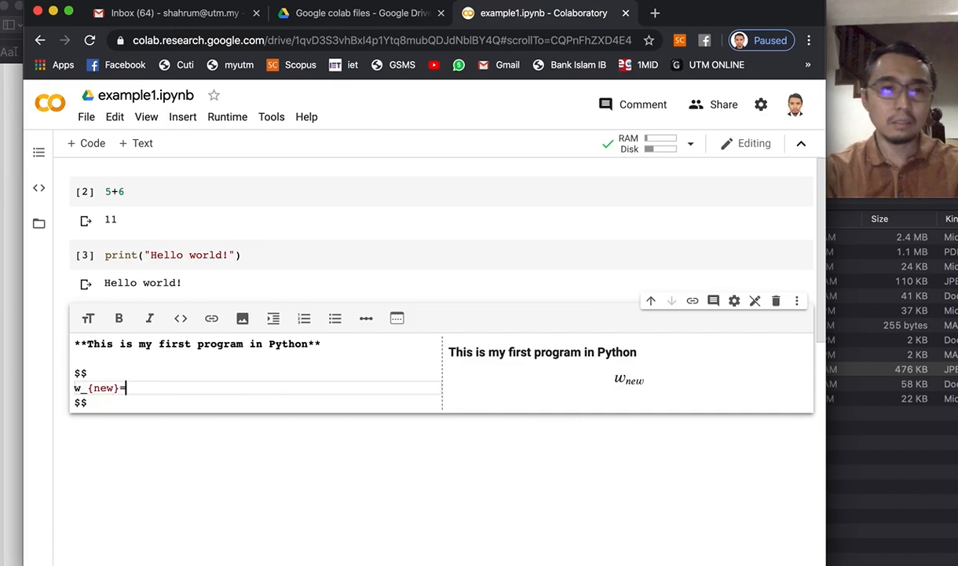
text(w)
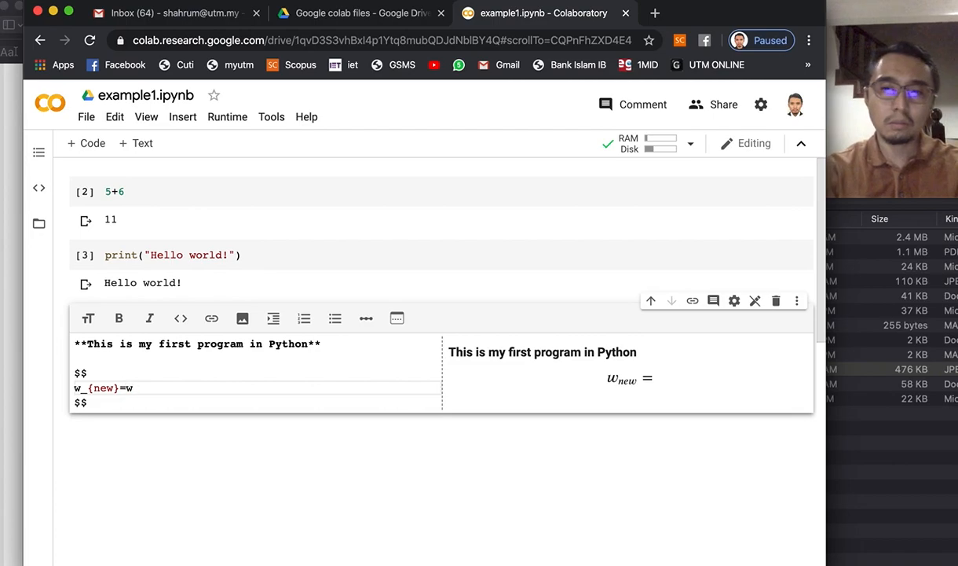
text(_{)
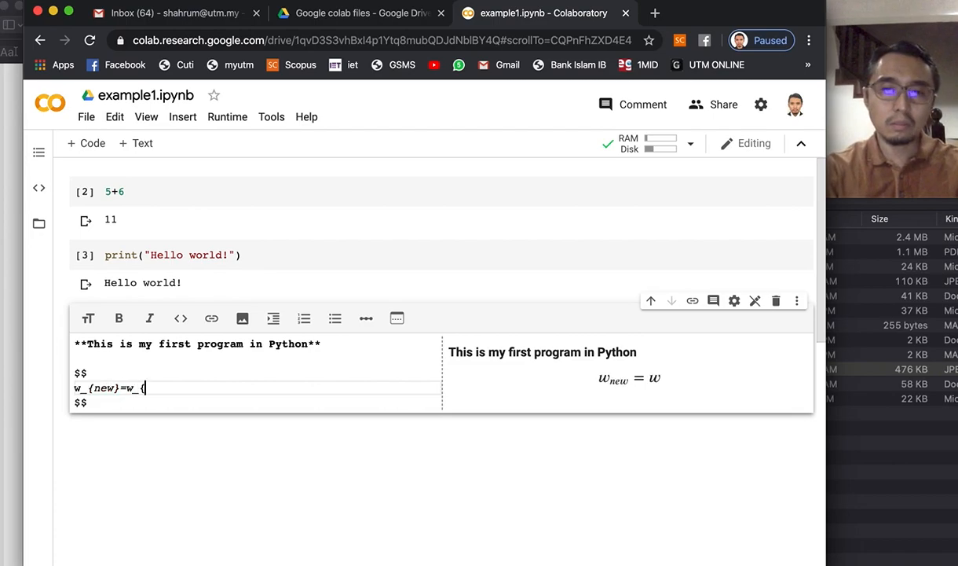
text(old})
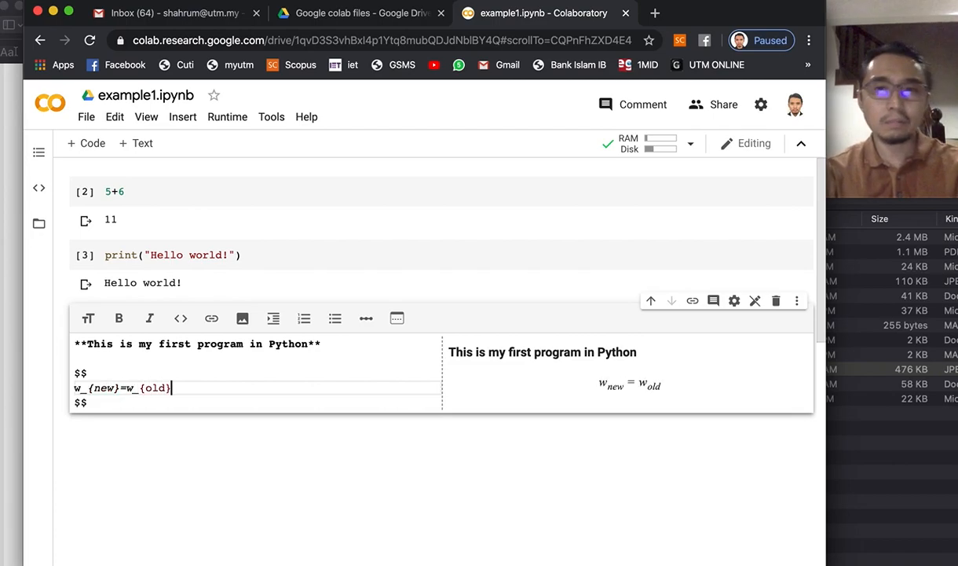
text(-)
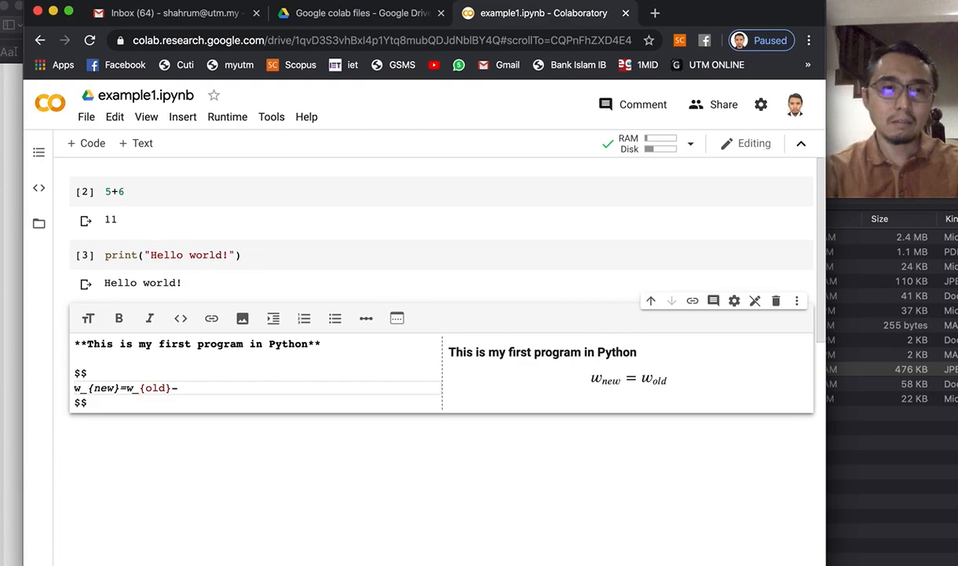
Step: Complete the formula with \alpha \frac{dE}{dw} so it renders as w_new = w_old − α dE/dw
text(\a)
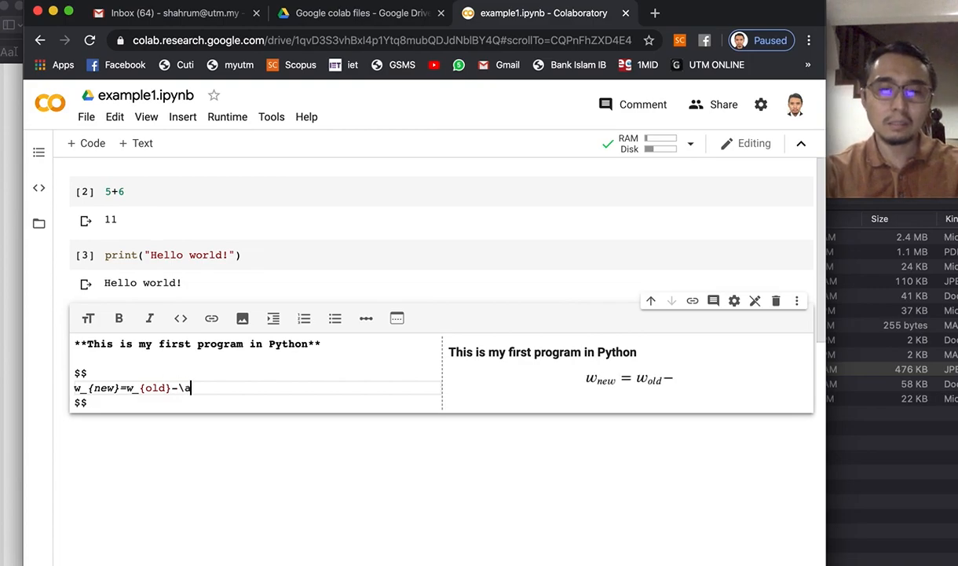
text(lpha)
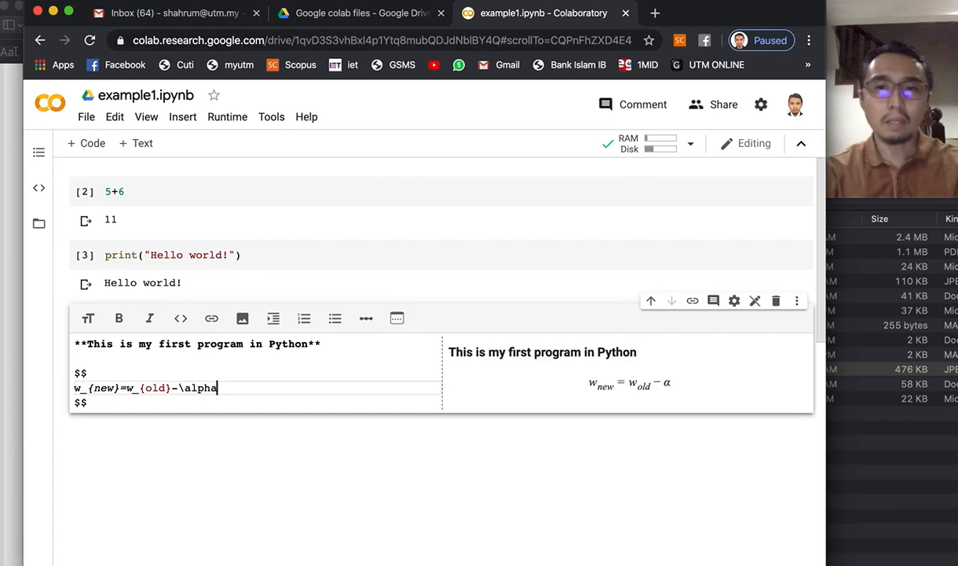
text(" ")
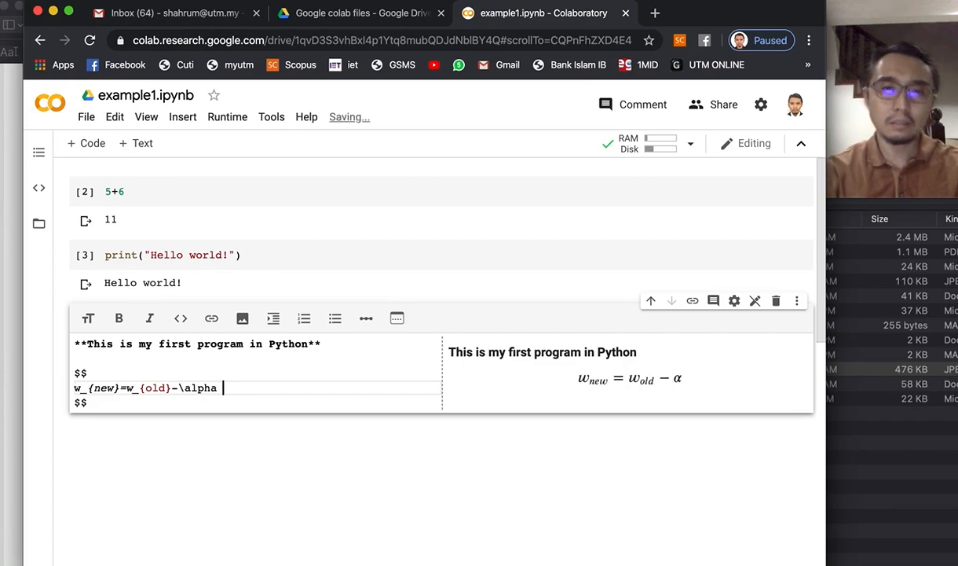
text(\fra)
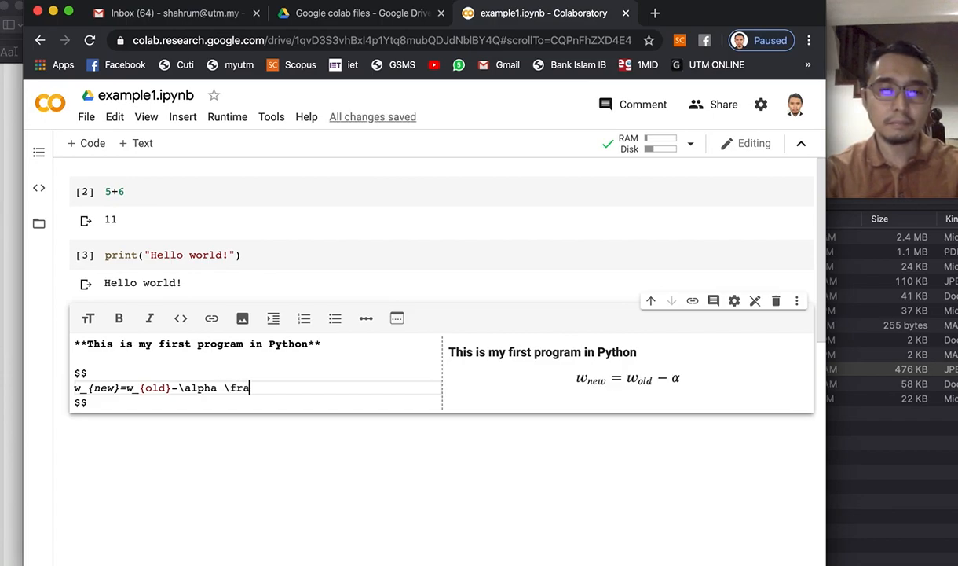
text(x{)
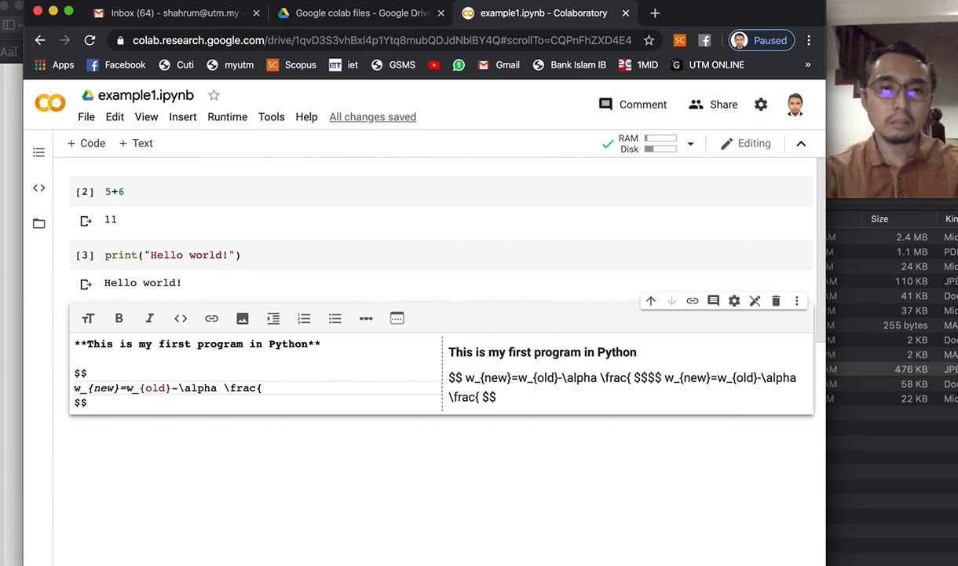
text(de)
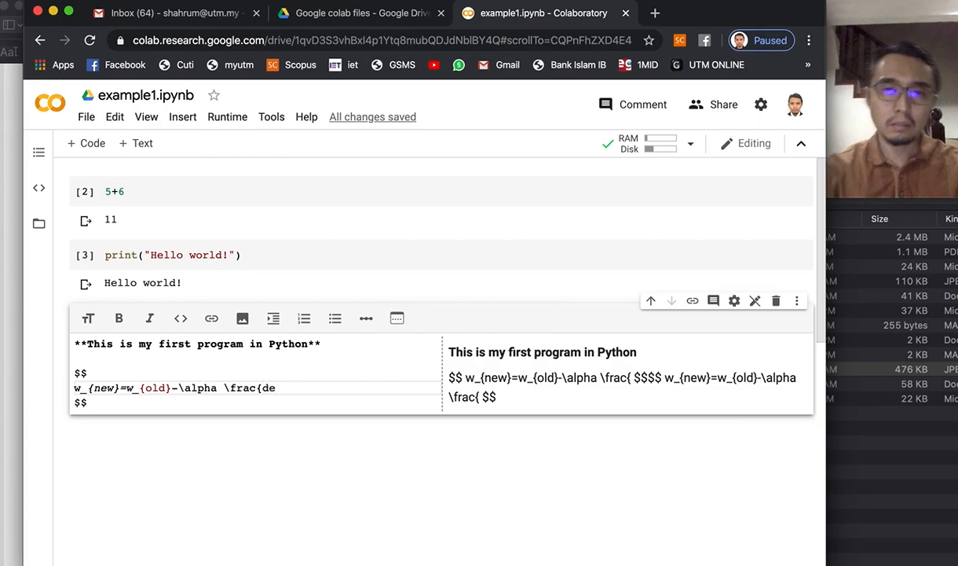
text({})
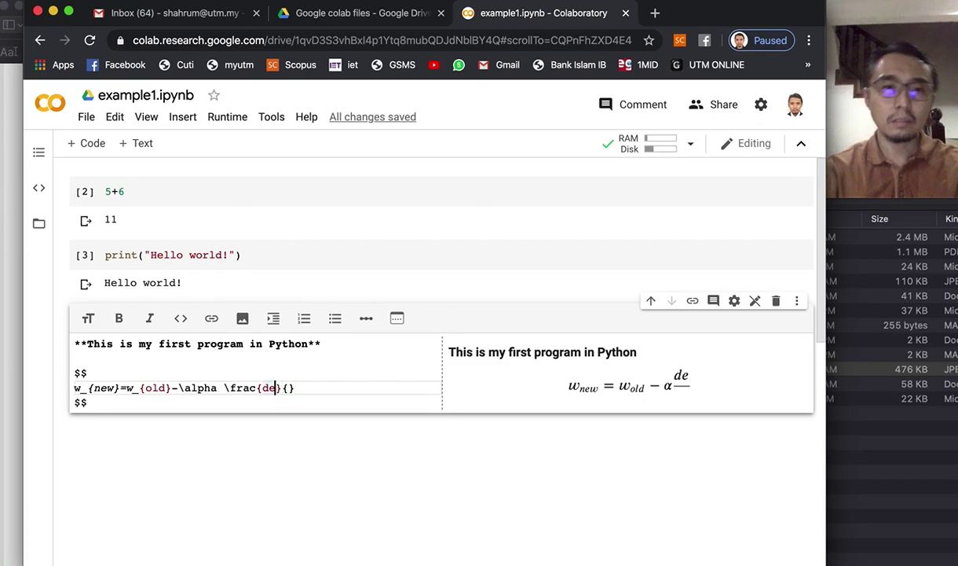
text(E)
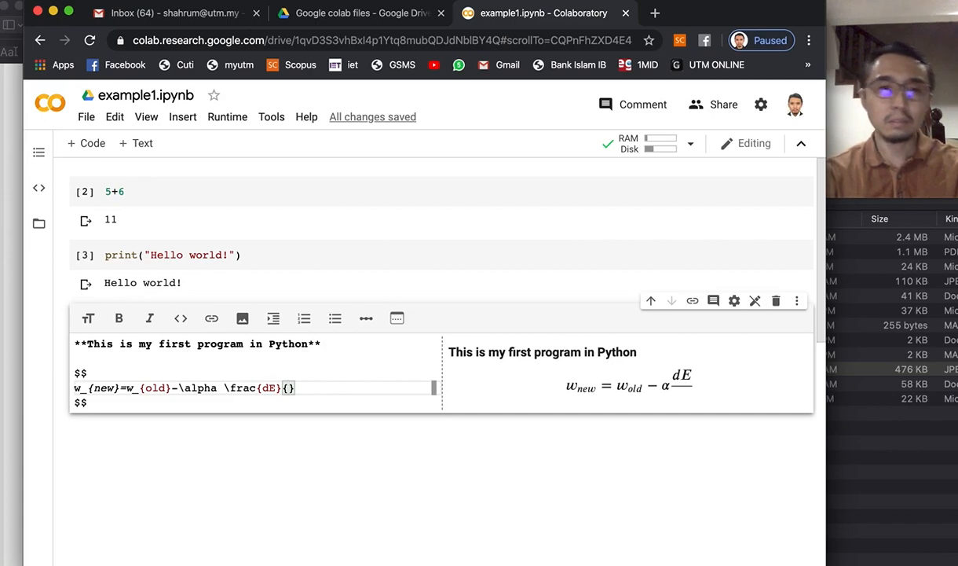
text(dw)
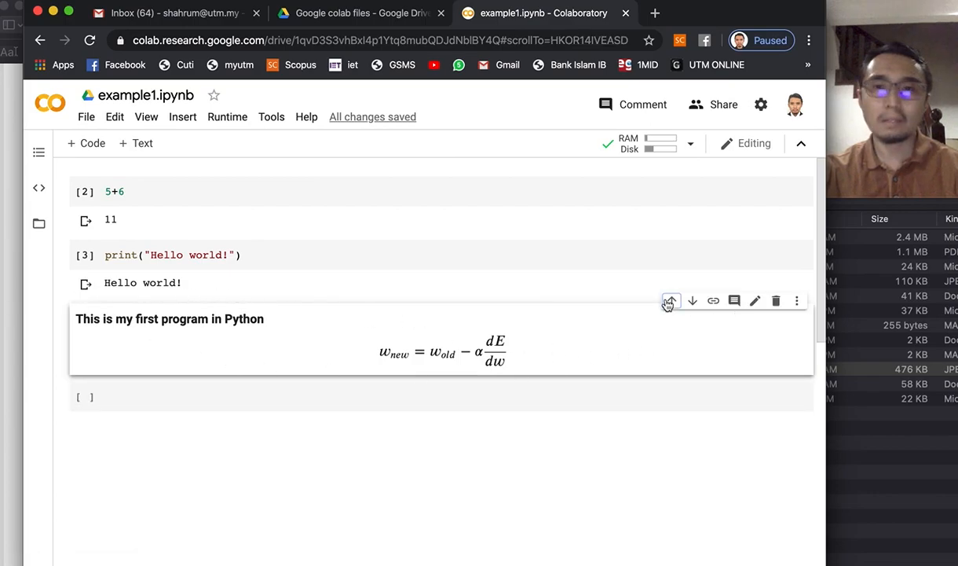
Step: Move the formula text cell to the top and begin the code cell with a=4
click(669, 300)
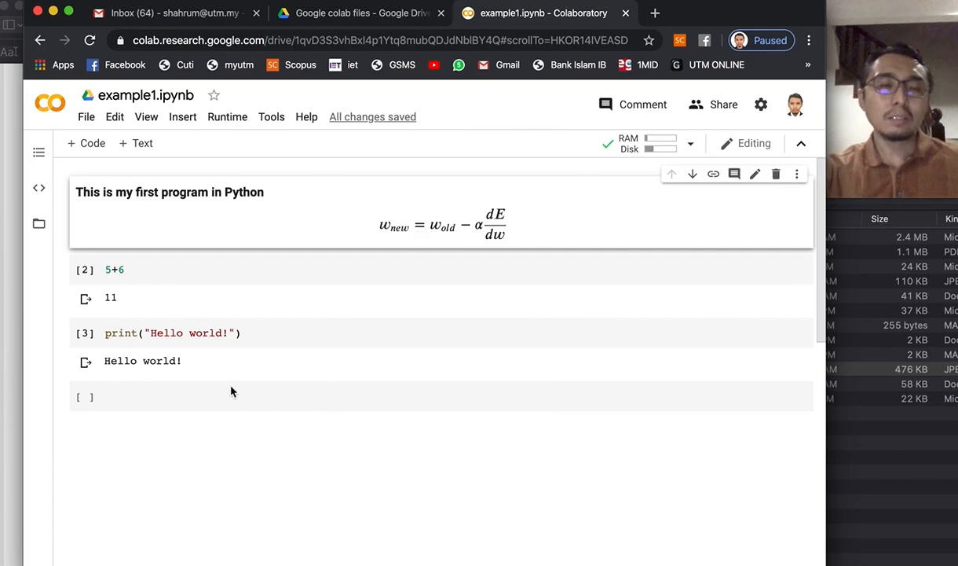
click(235, 396)
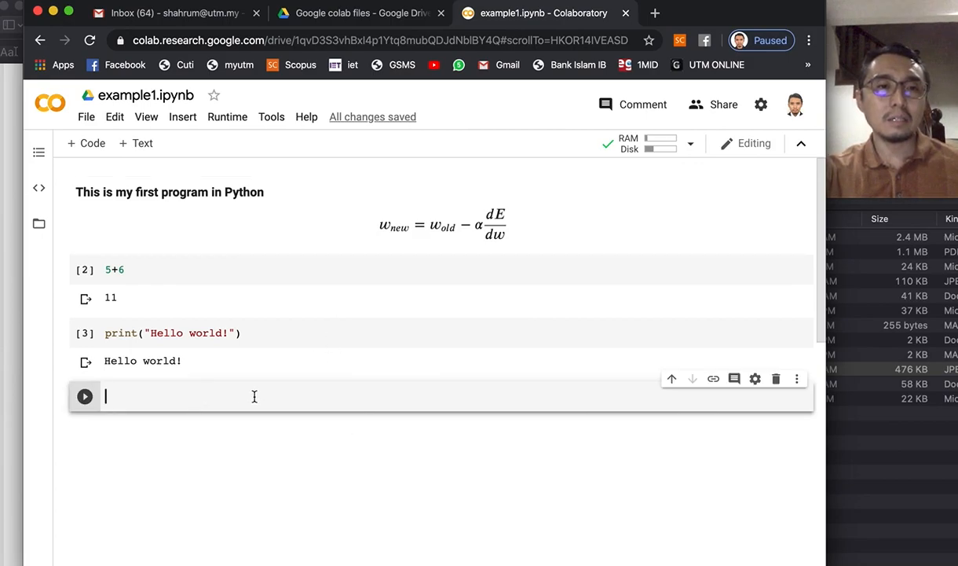
mouse_move(342, 468)
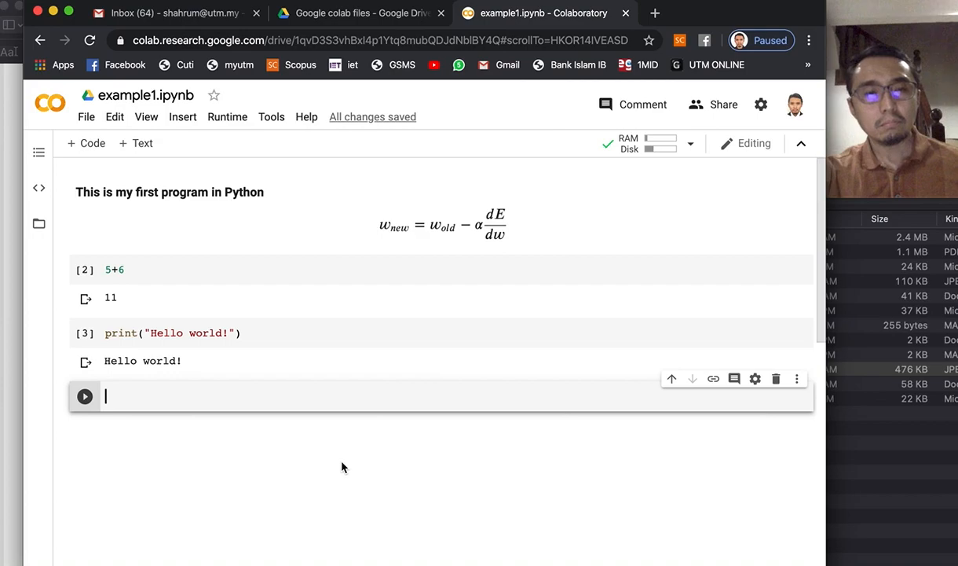
text(a=)
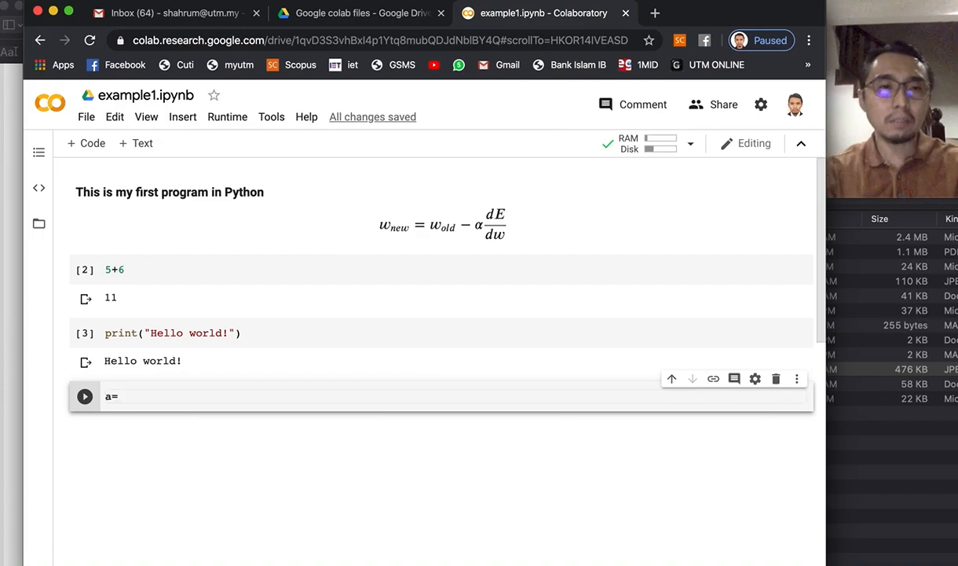
text(4)
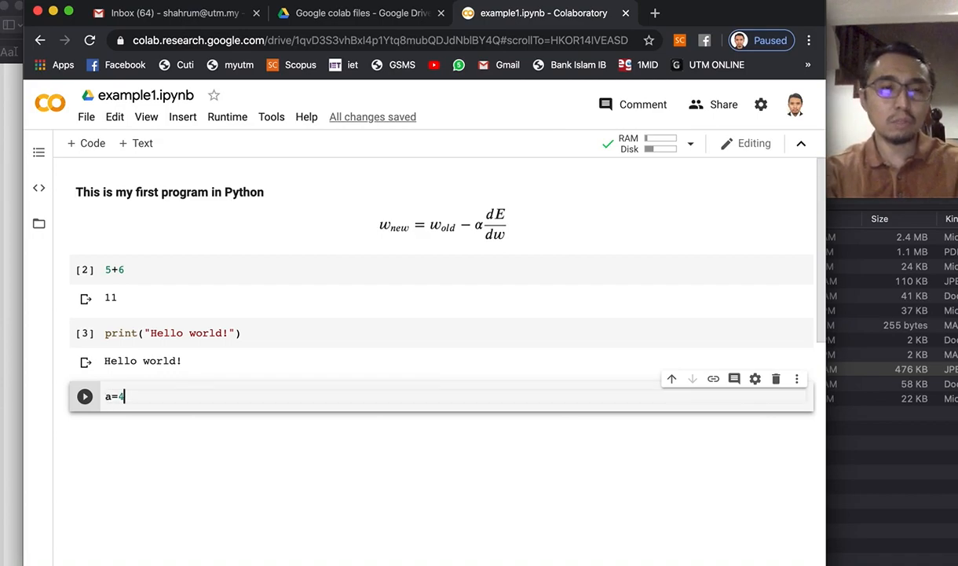
key(Enter)
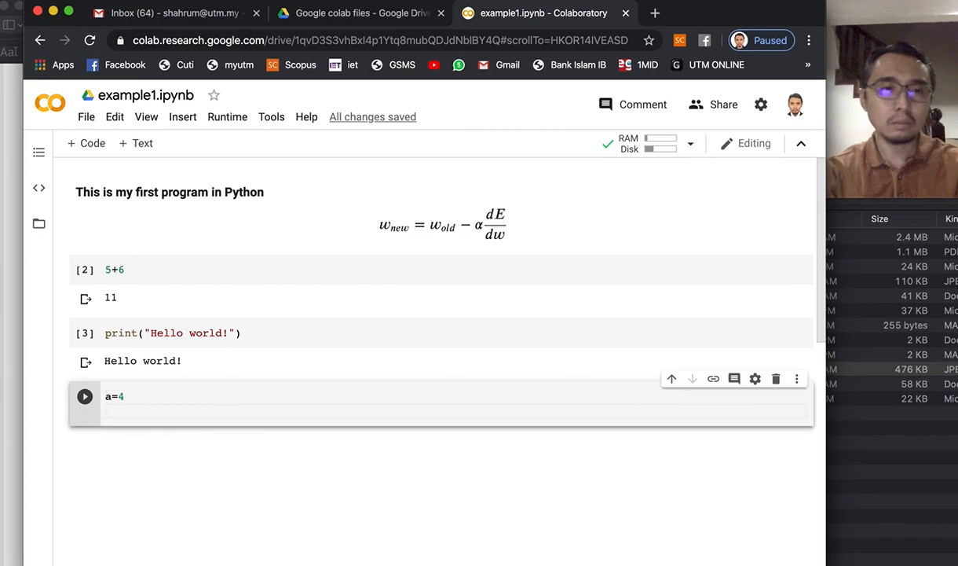
Step: Finish the code cell with the lines b=3 and a+b
text(b=)
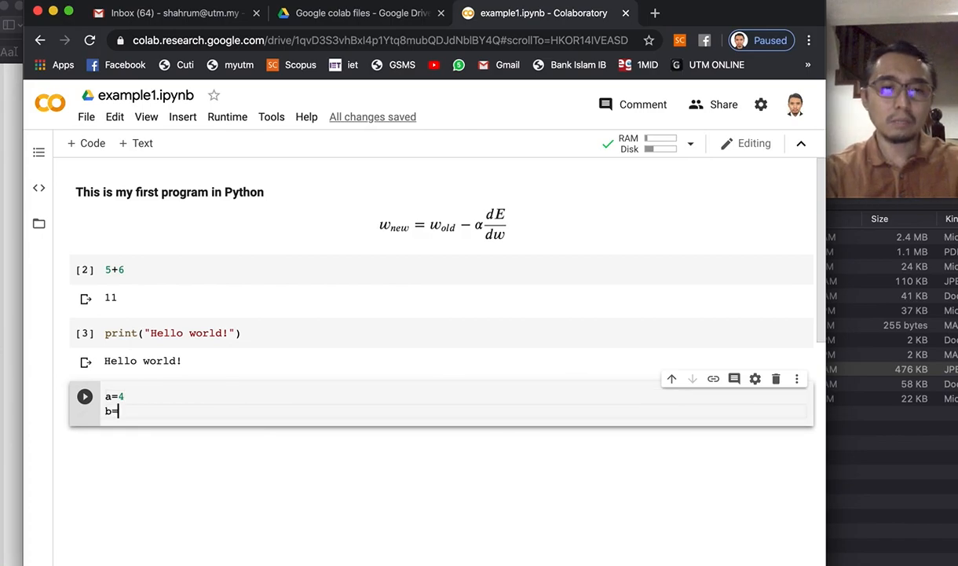
text(3)
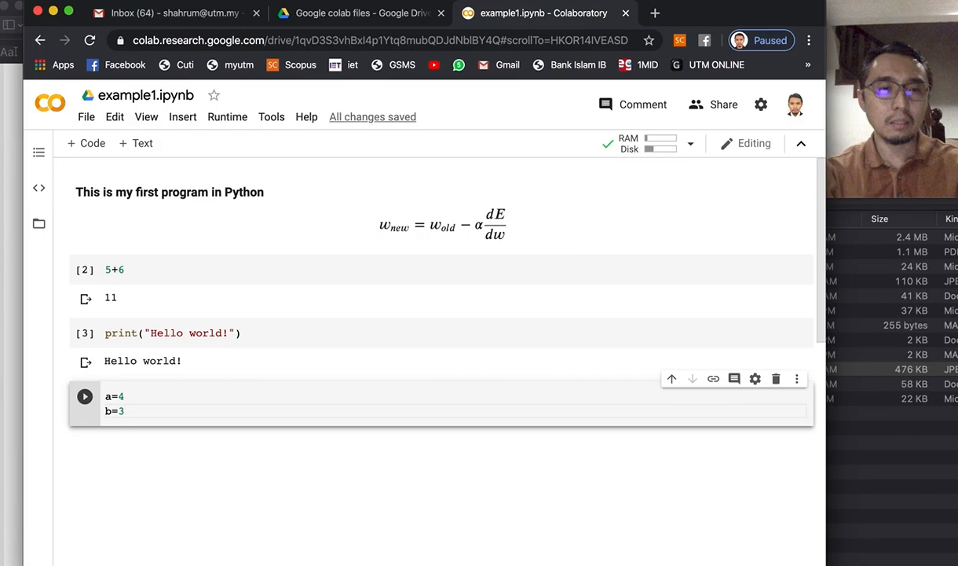
text(a+)
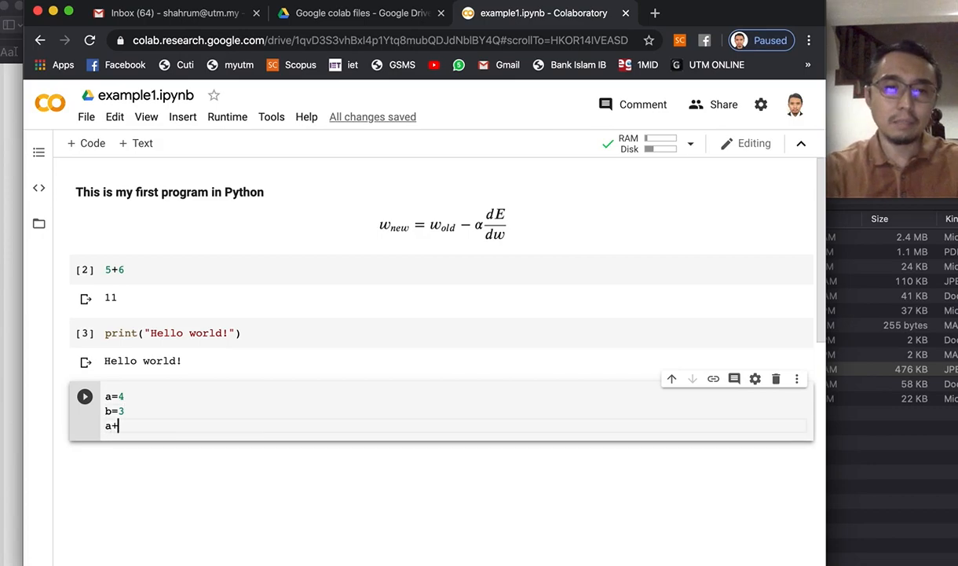
text(b)
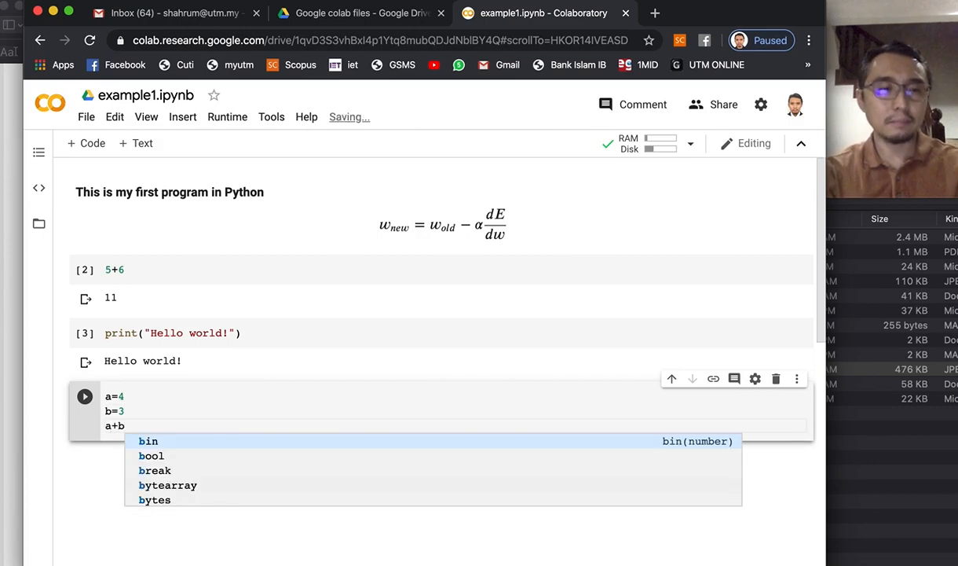